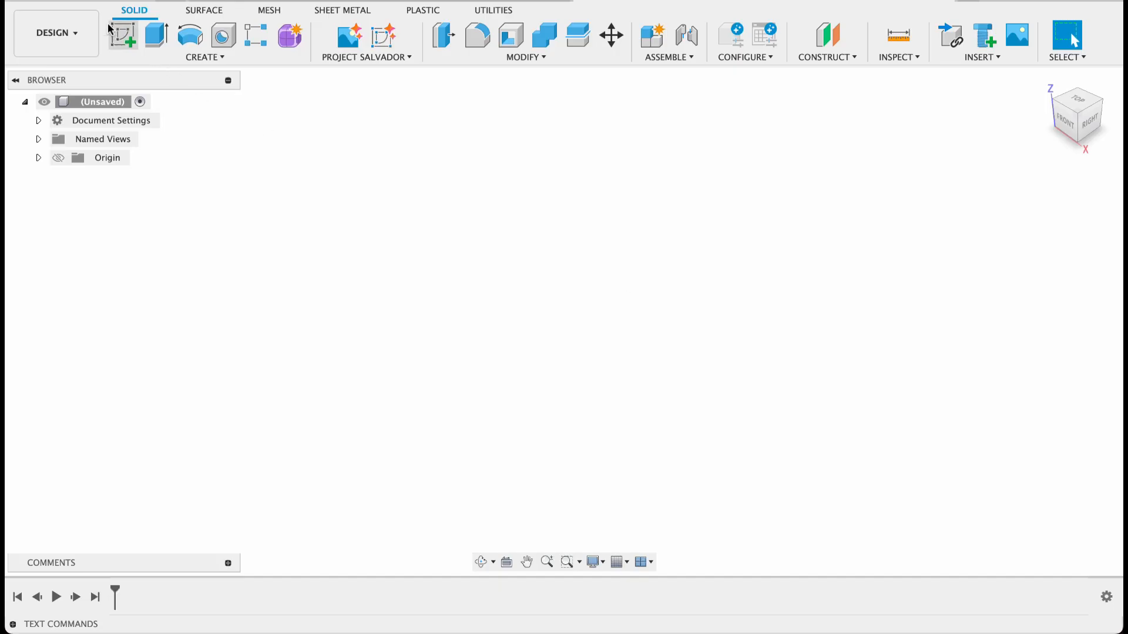
# Start a new sketch on the front plane and bring up the sketch shape list
pyautogui.click(124, 34)
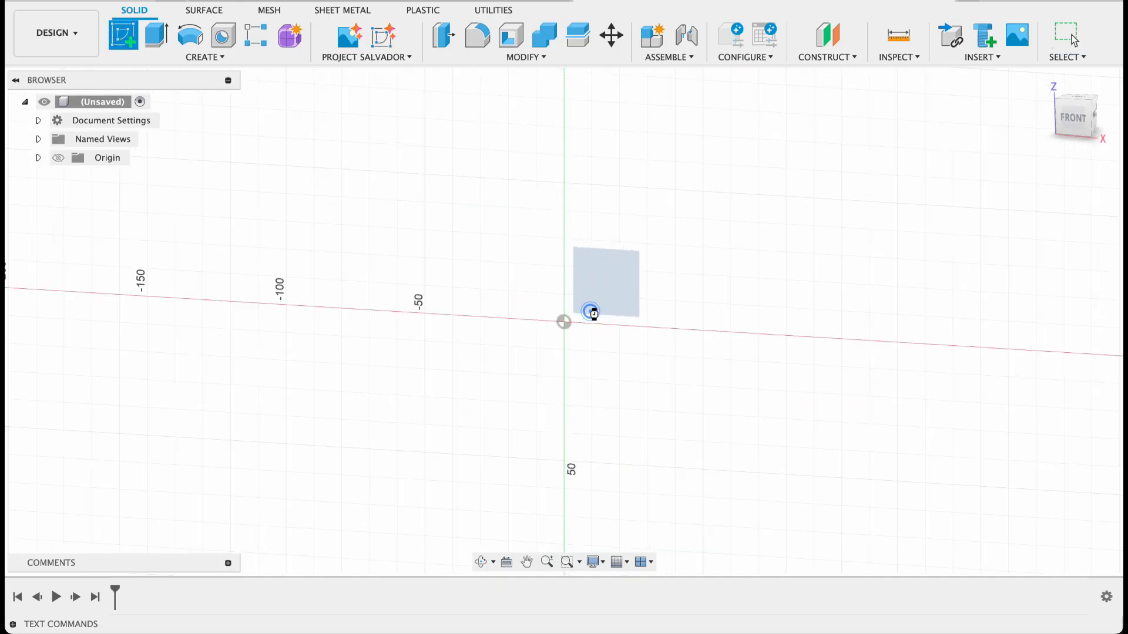
pyautogui.click(593, 311)
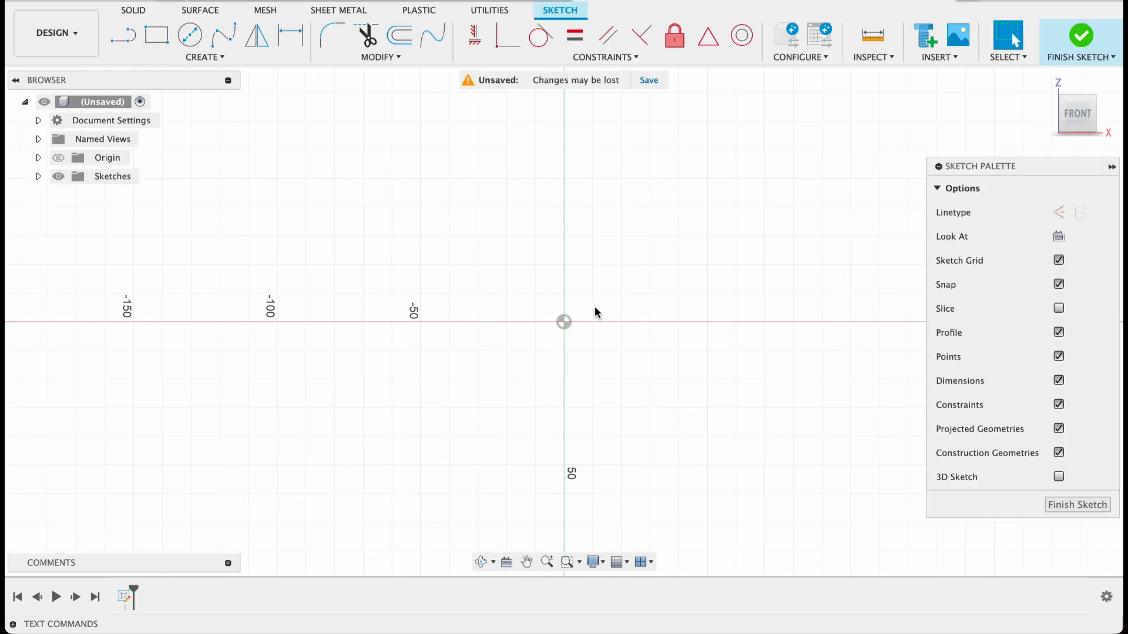
pyautogui.moveTo(597, 312)
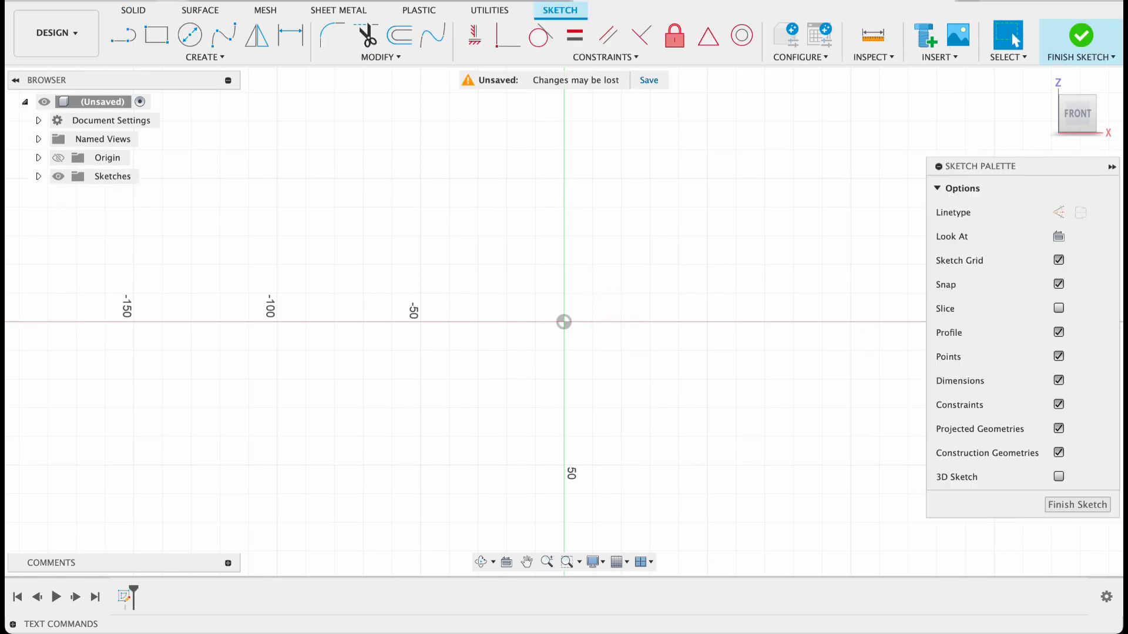
pyautogui.moveTo(513, 275)
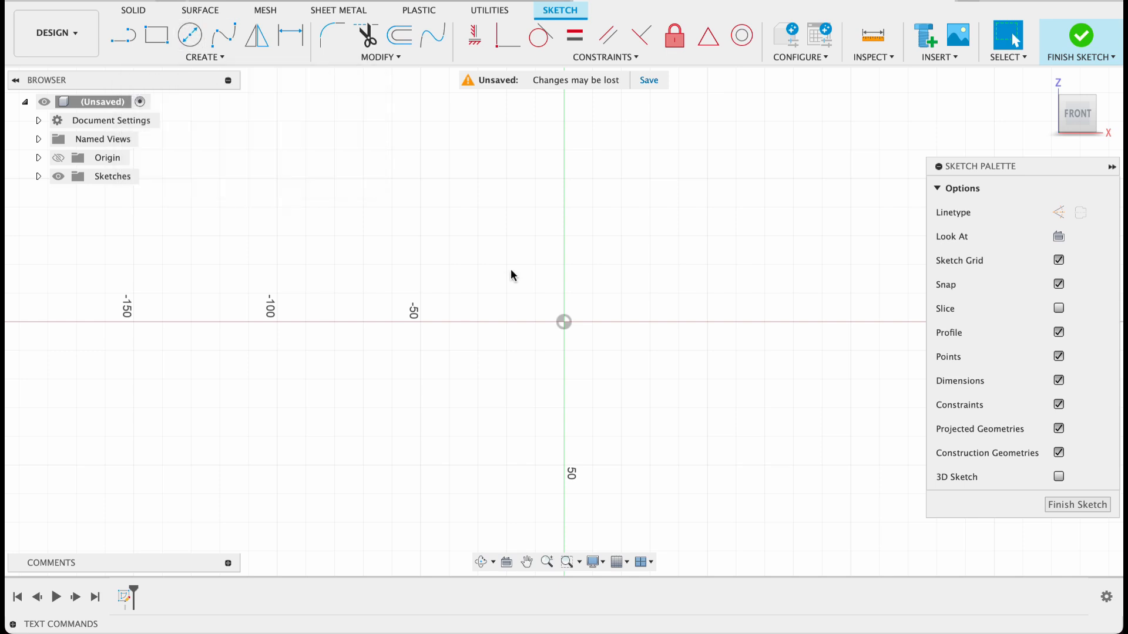
pyautogui.moveTo(541, 200)
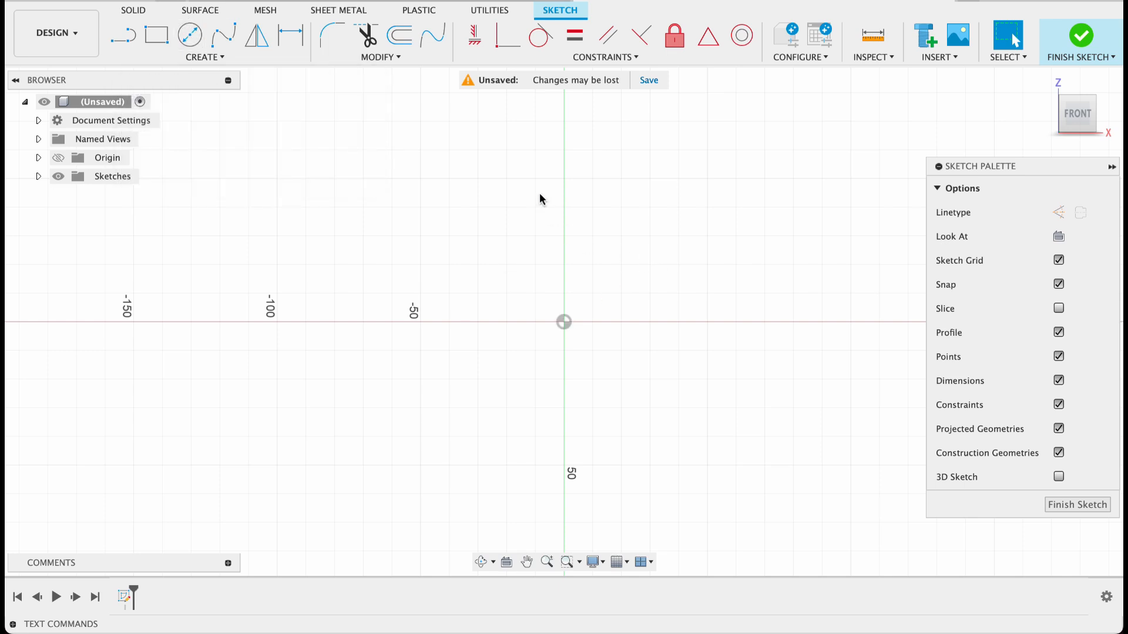
pyautogui.moveTo(218, 85)
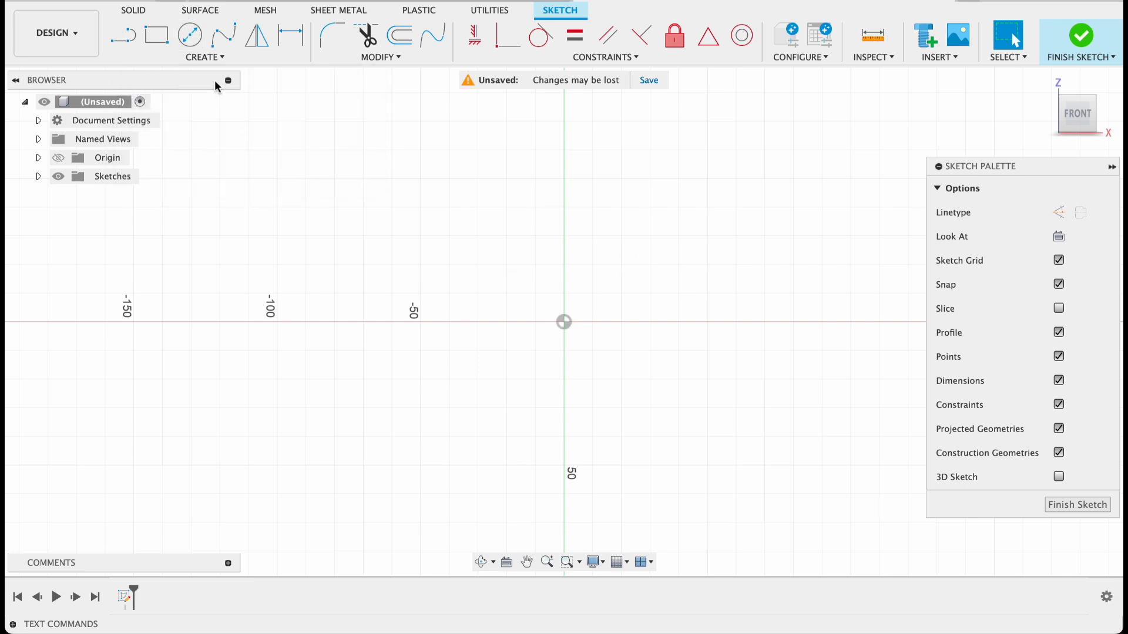
pyautogui.click(205, 56)
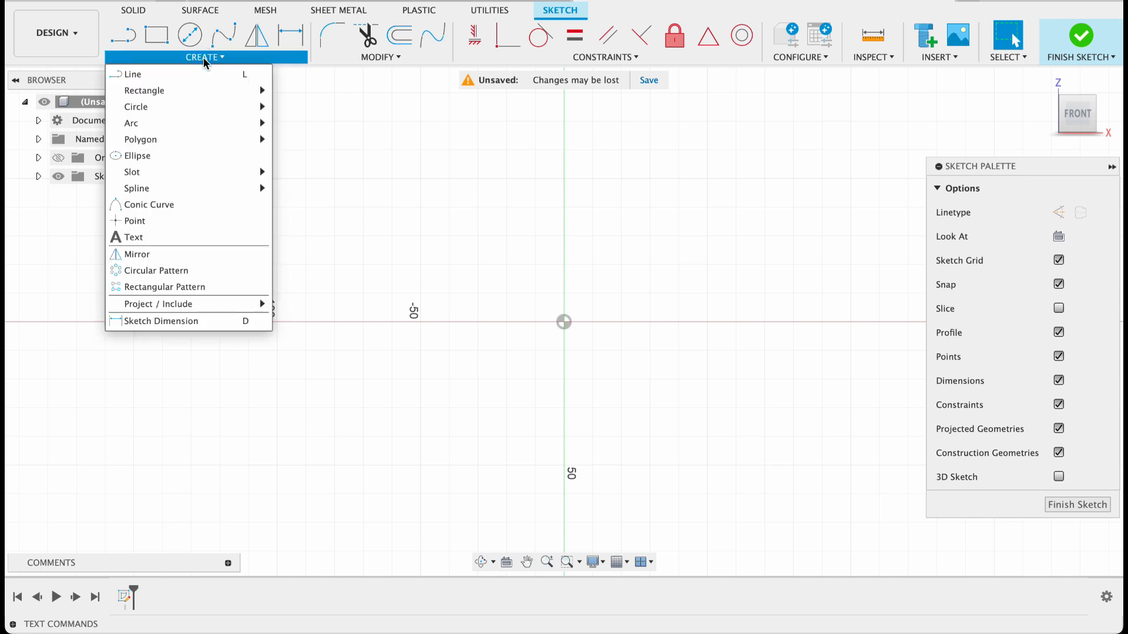
pyautogui.moveTo(130, 123)
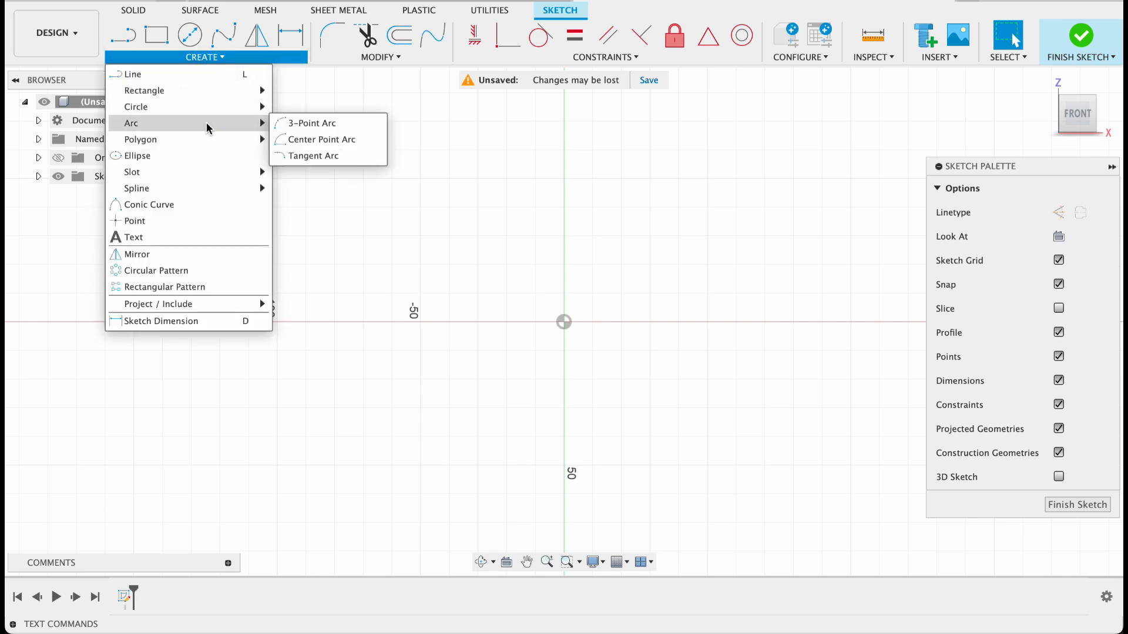
pyautogui.moveTo(322, 140)
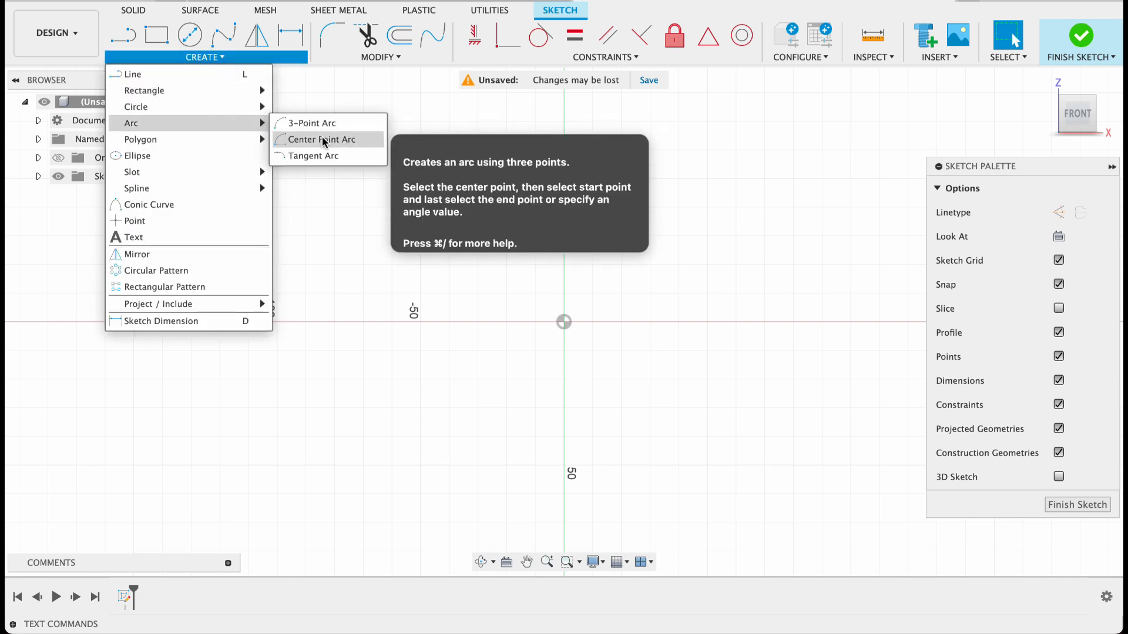
# Draw centre-point arcs of radius 40 and 45 mm centred on the origin
pyautogui.click(322, 138)
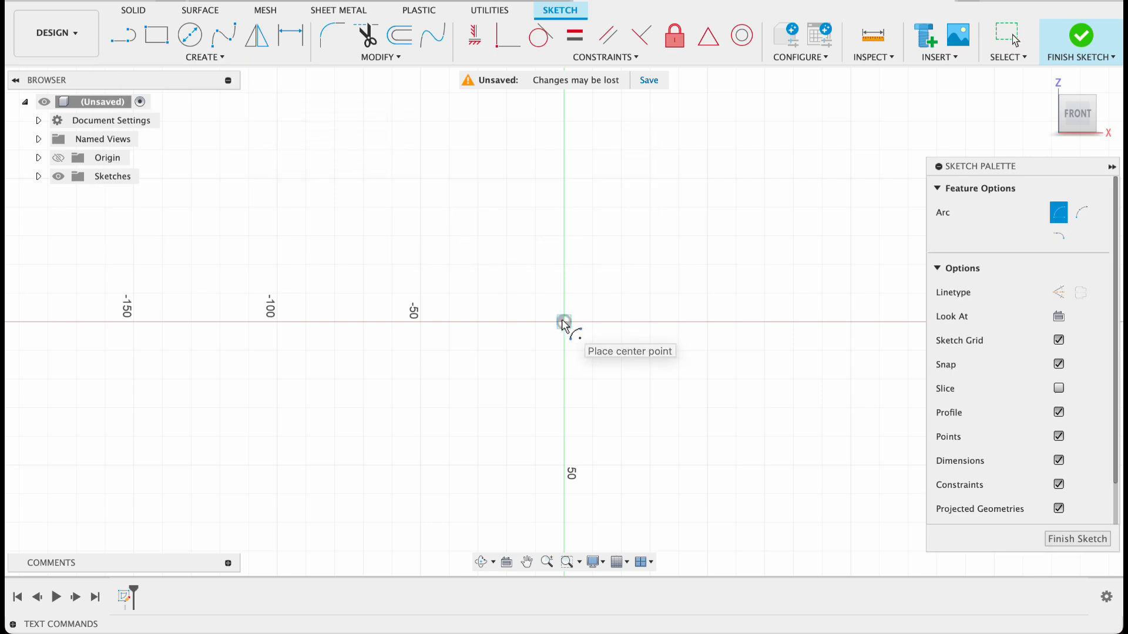
pyautogui.click(564, 322)
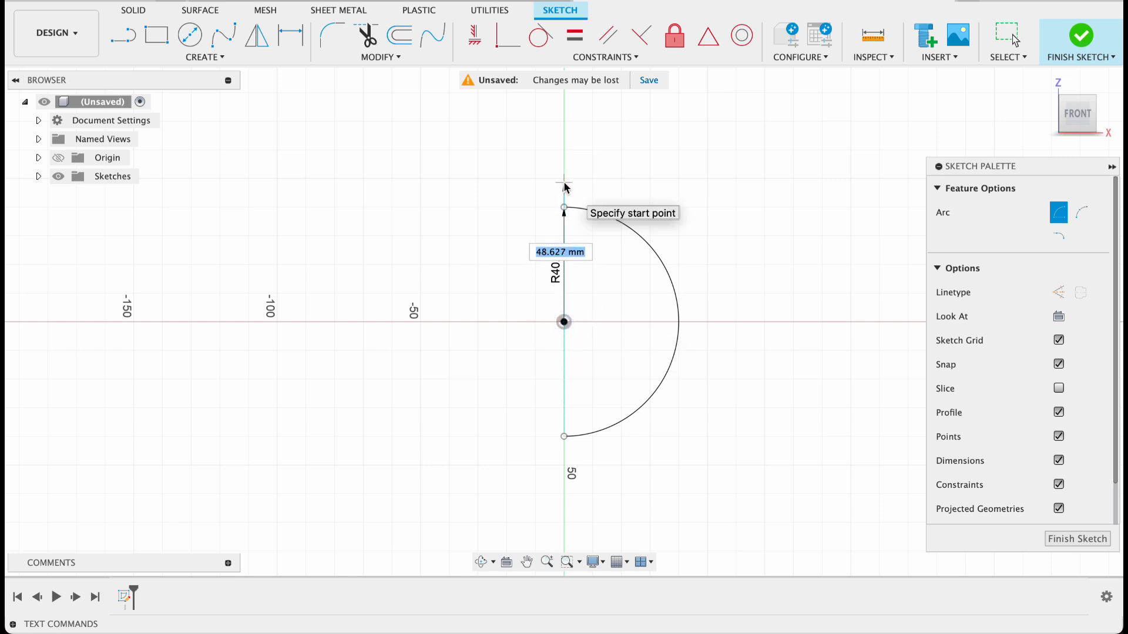
pyautogui.write('45')
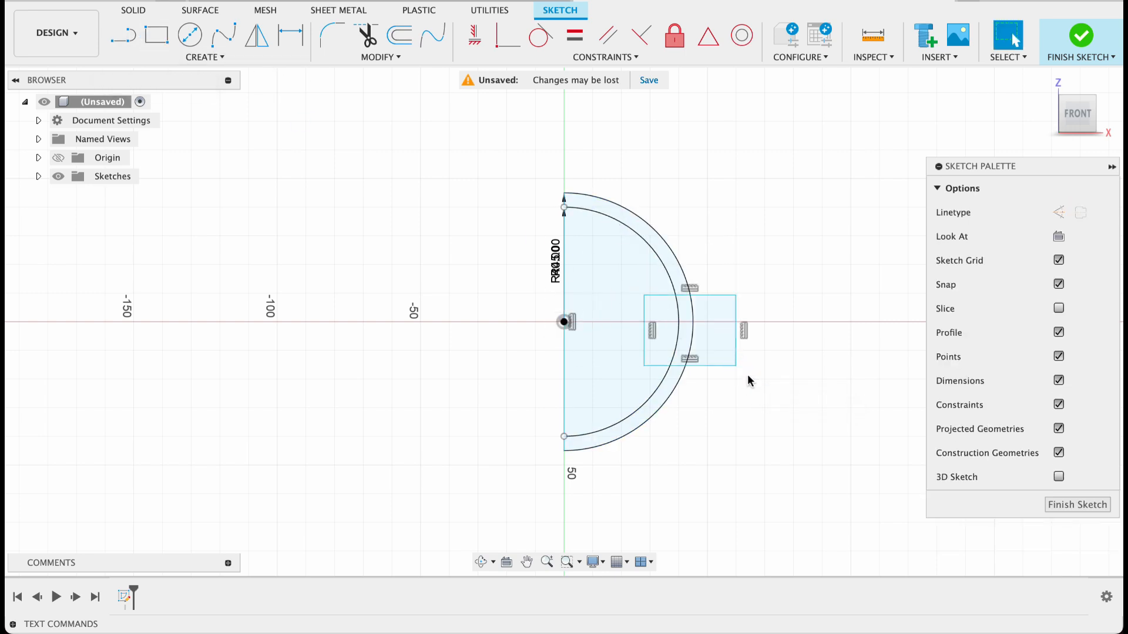
# Sketch a 5 mm band rectangle across the axis and trim away the unwanted segments
pyautogui.click(157, 36)
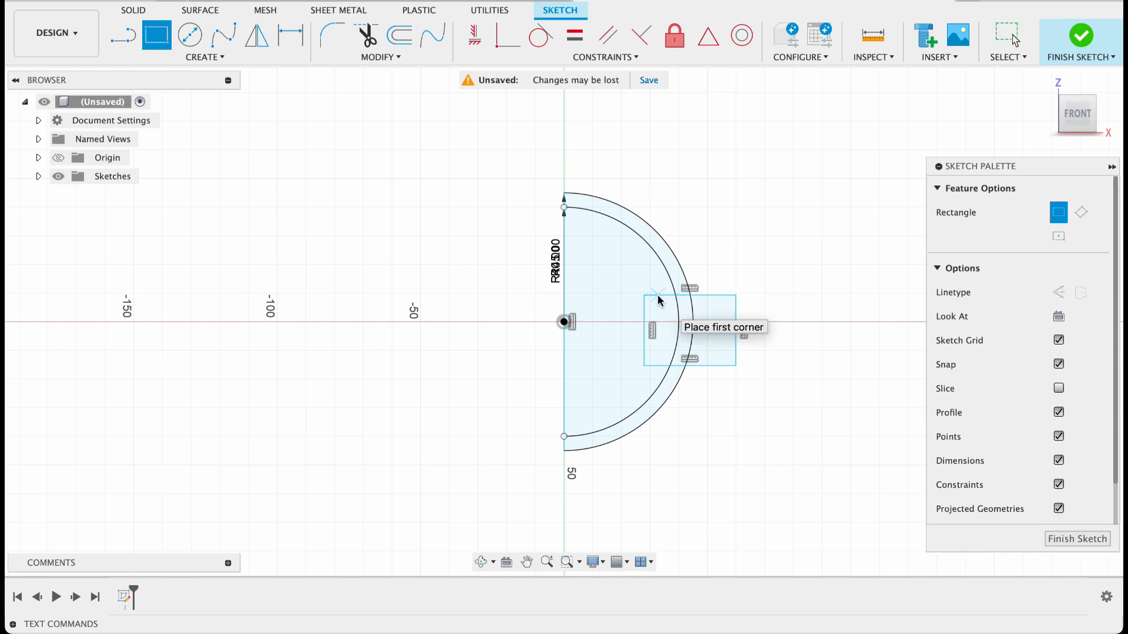
pyautogui.click(290, 34)
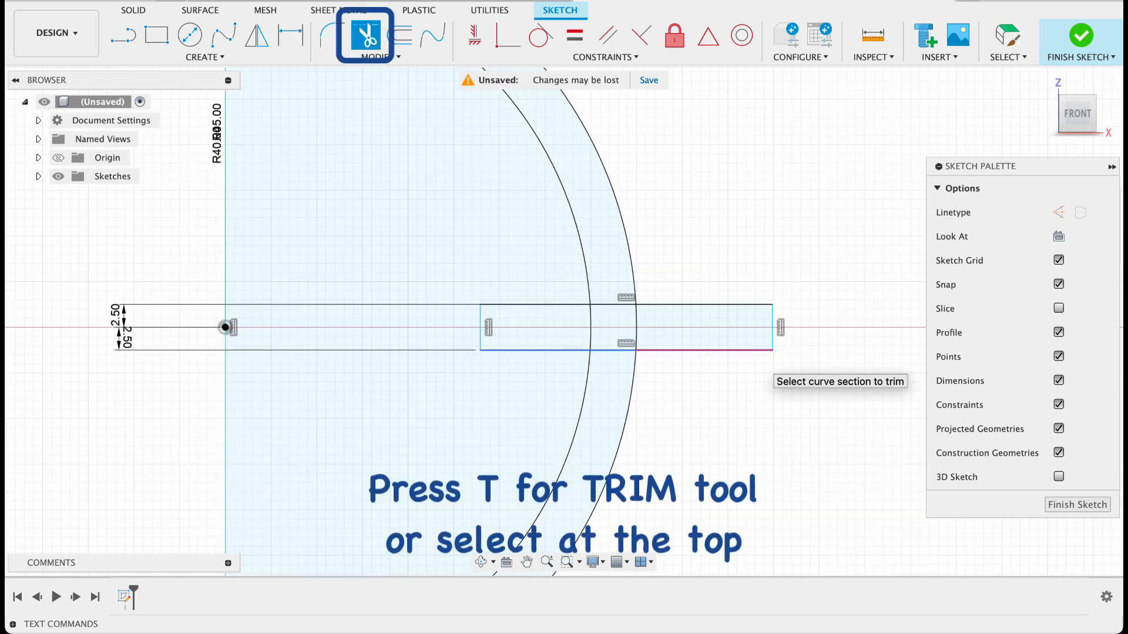
pyautogui.click(705, 327)
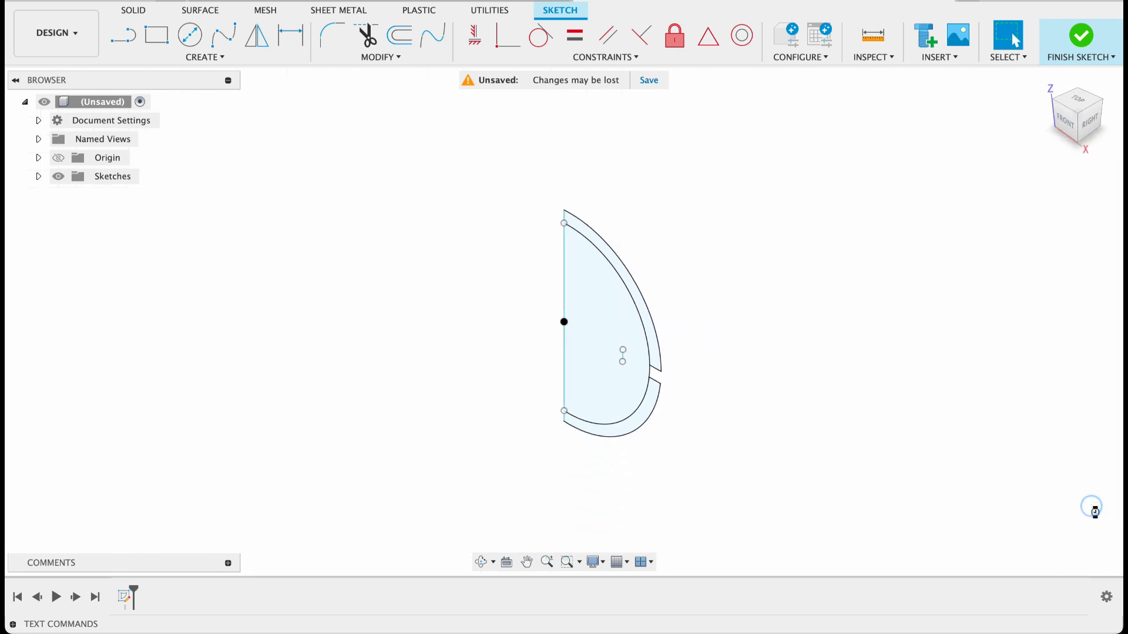
# Finish the sketch and revolve the upper shell profile 360 degrees about the vertical centre line
pyautogui.click(1079, 37)
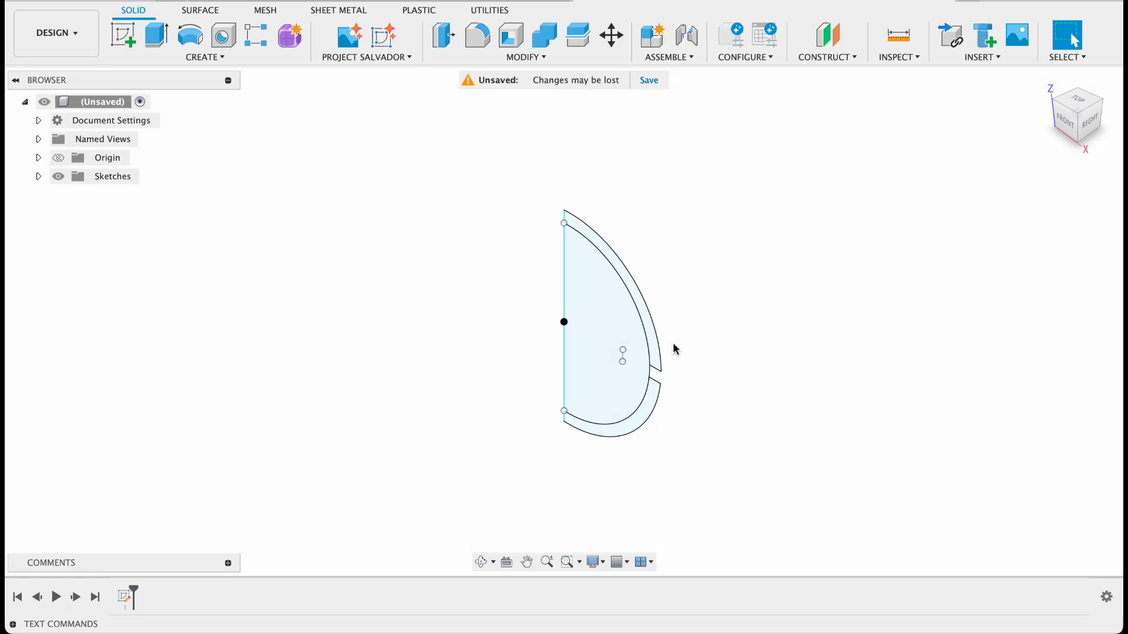
pyautogui.click(190, 37)
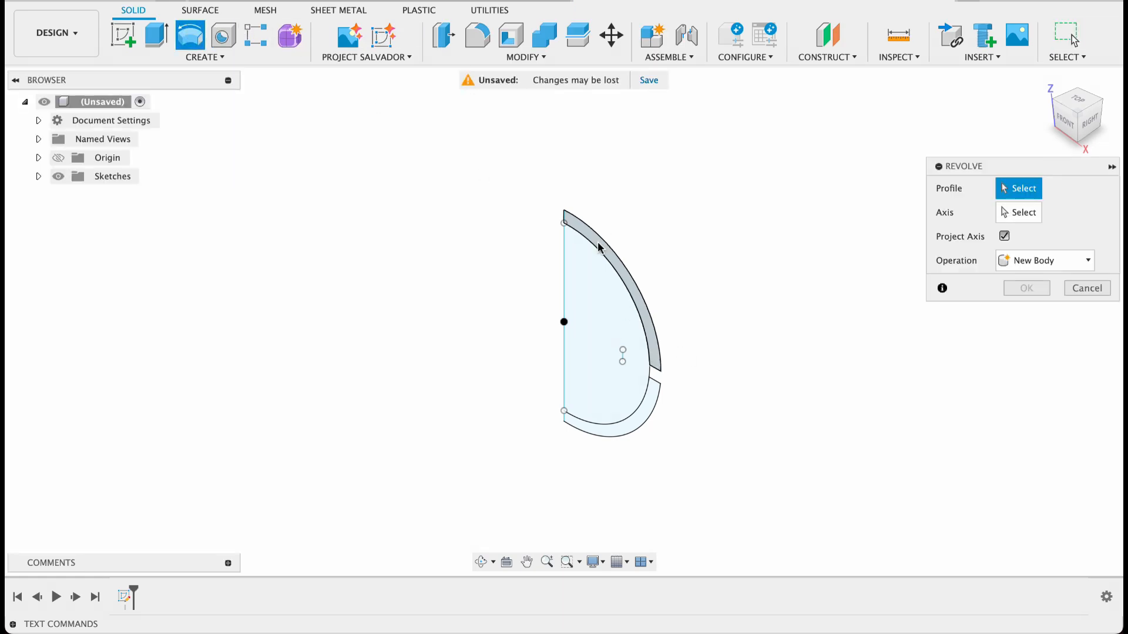
pyautogui.click(603, 248)
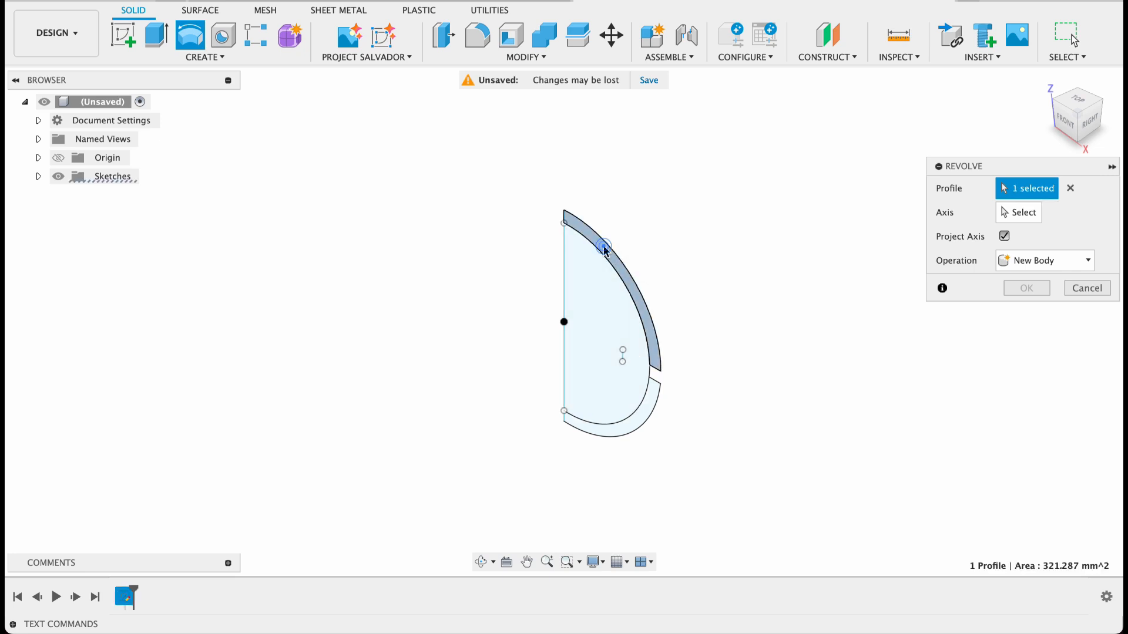
pyautogui.click(1018, 213)
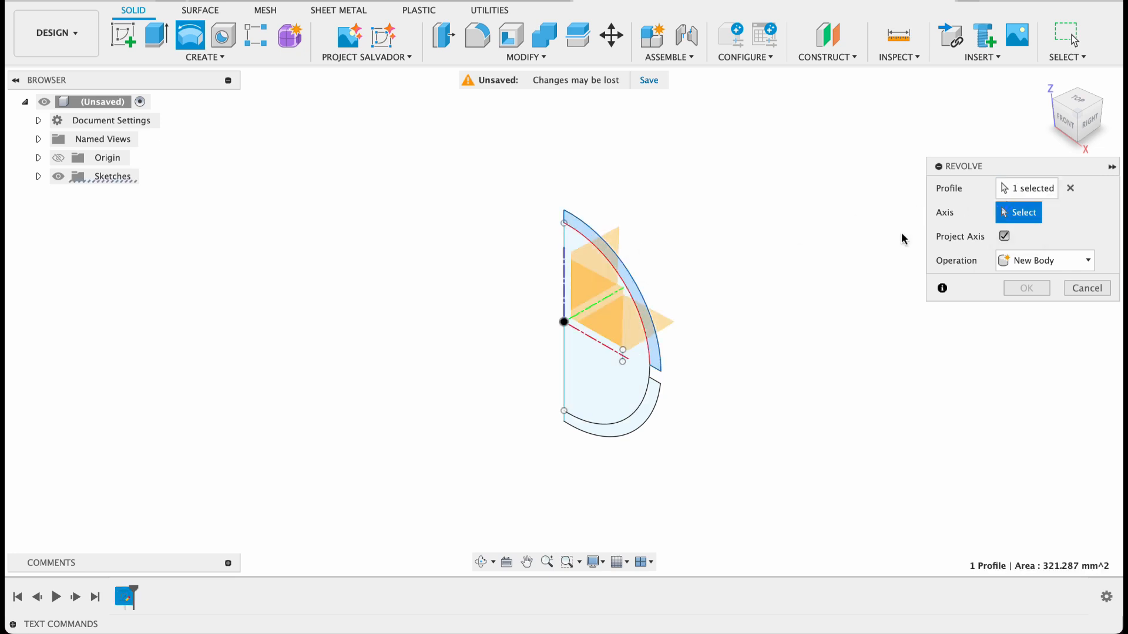
pyautogui.click(563, 322)
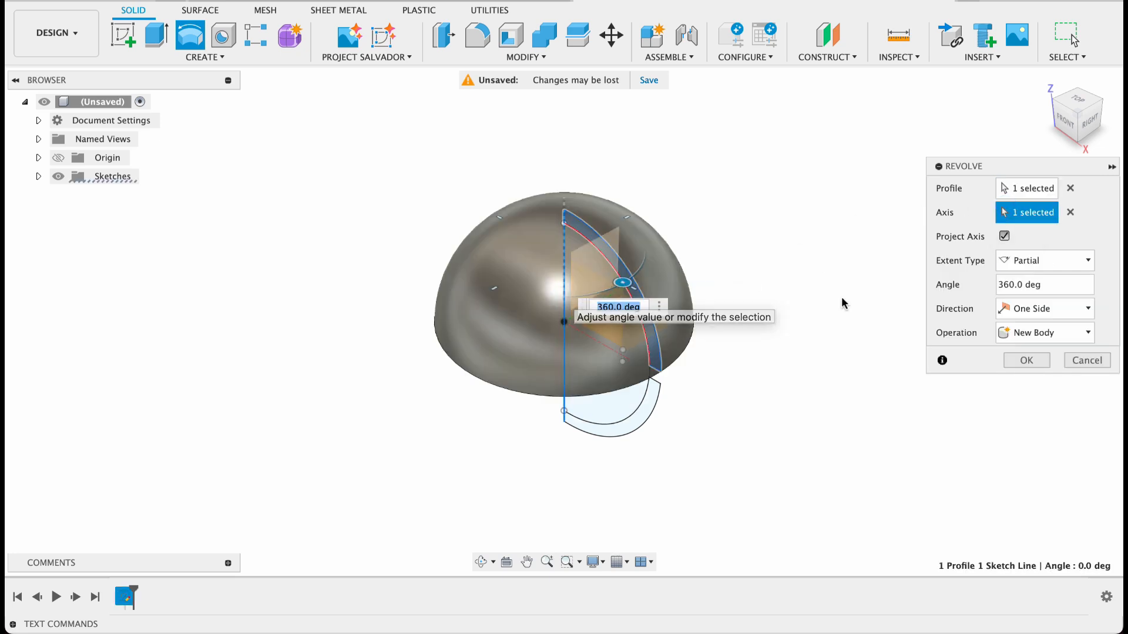
pyautogui.click(1024, 360)
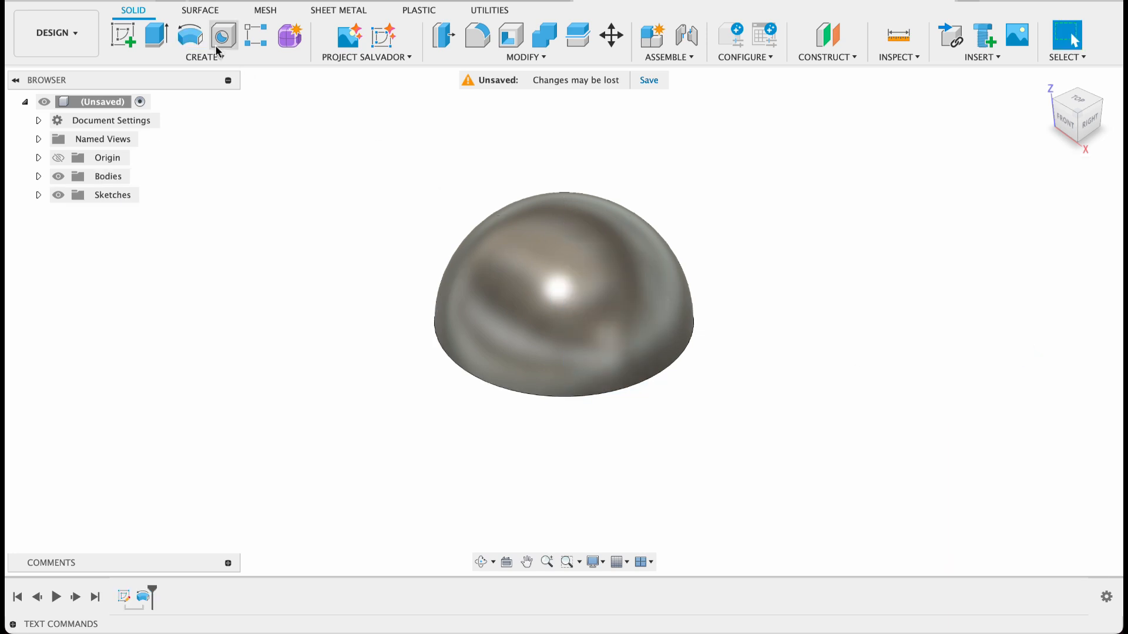
# Revolve the lower shell profile to form the bottom half of the ball
pyautogui.click(189, 36)
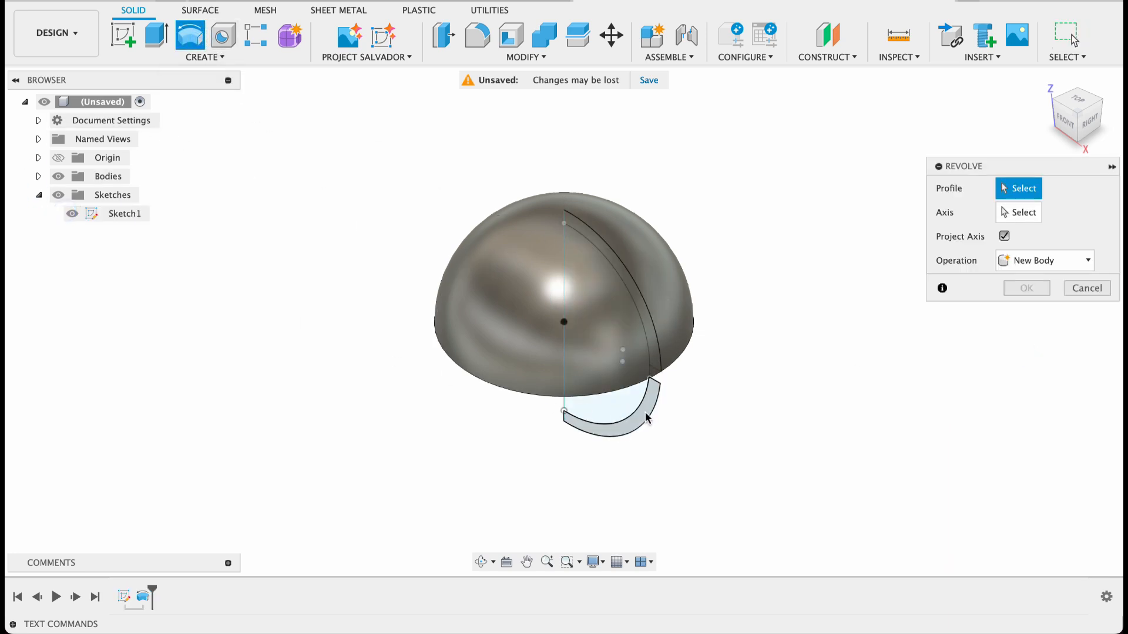
pyautogui.click(607, 414)
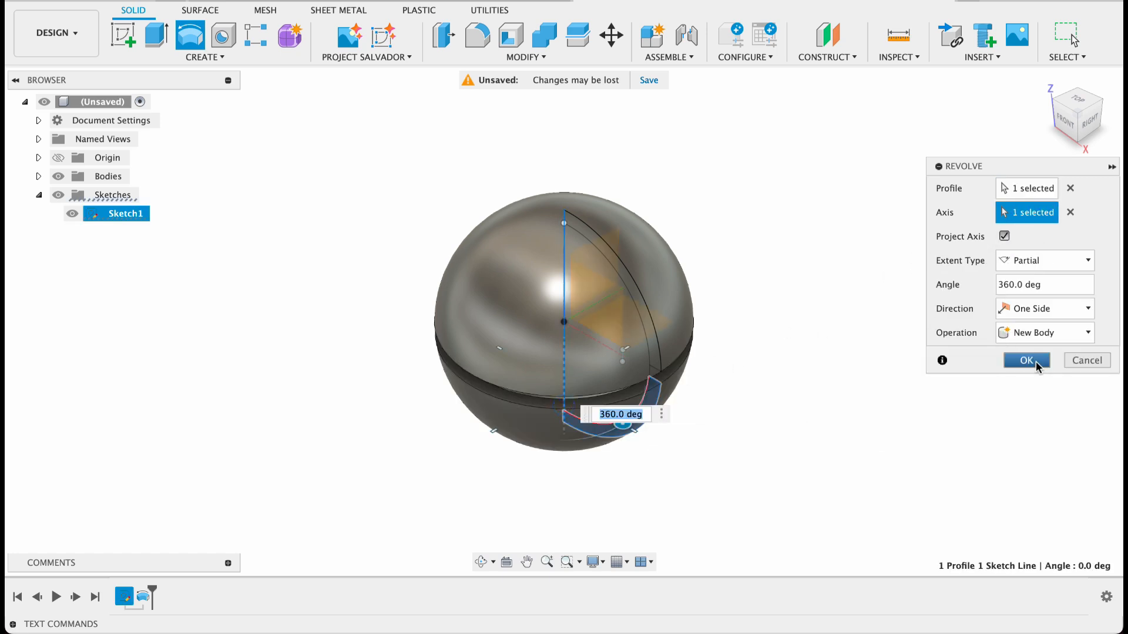
pyautogui.click(1027, 359)
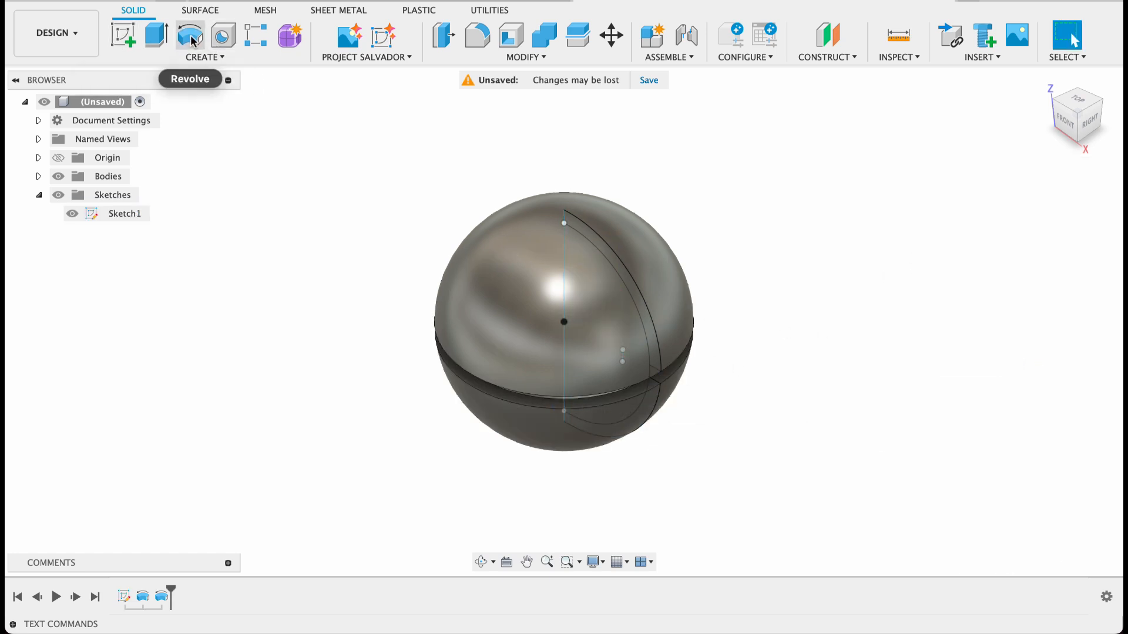
# Revolve the remaining profile with Operation set to New Body
pyautogui.click(190, 37)
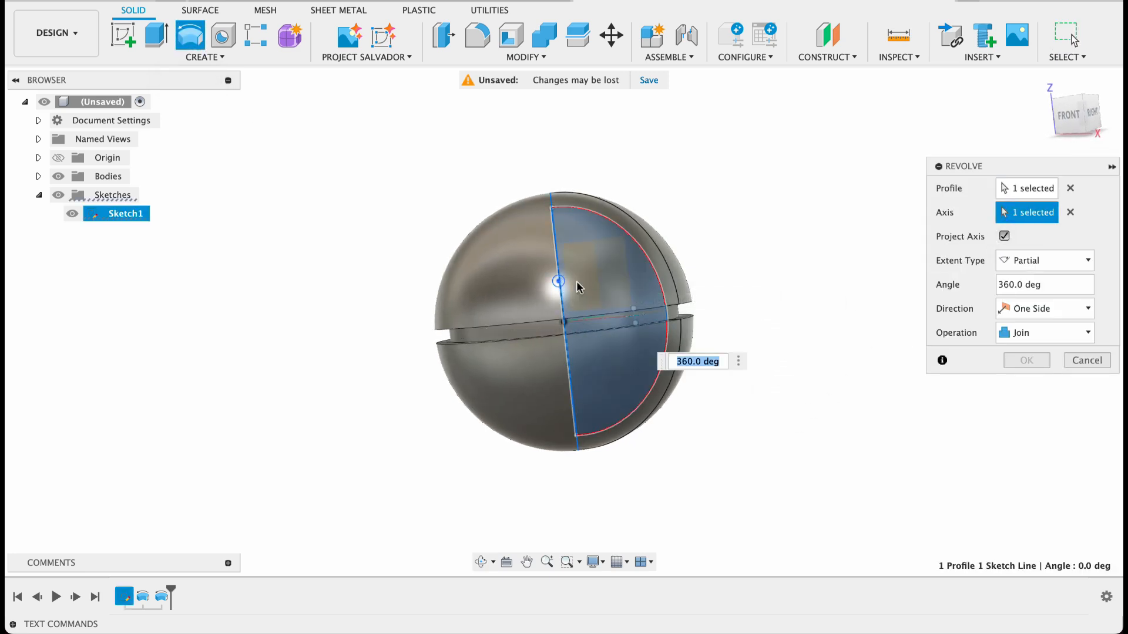
pyautogui.click(1045, 333)
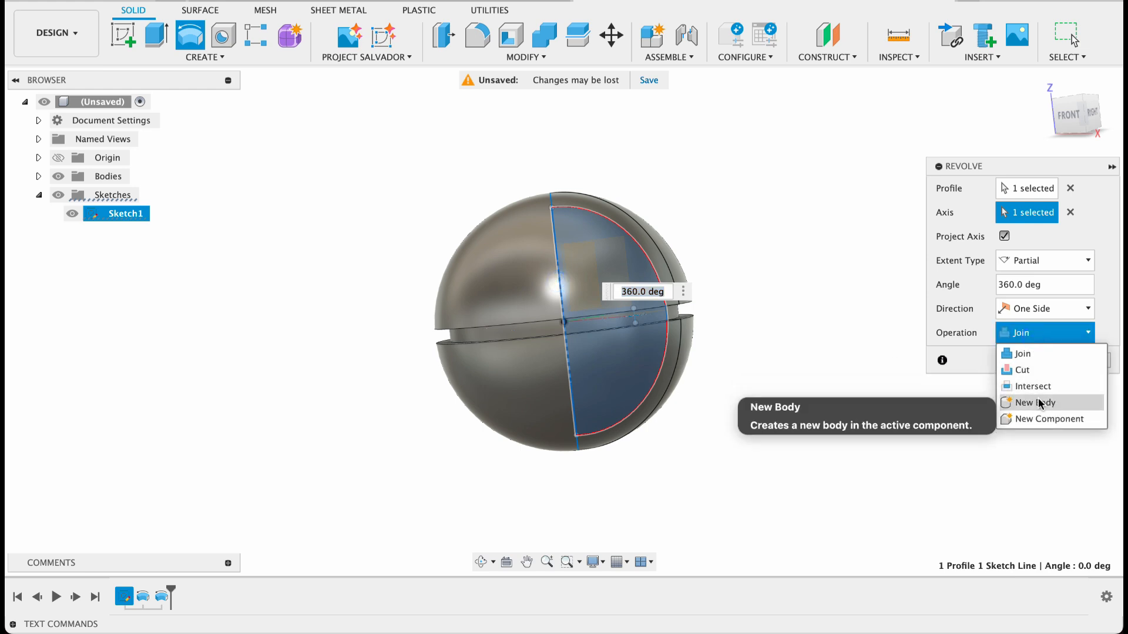
pyautogui.click(1032, 401)
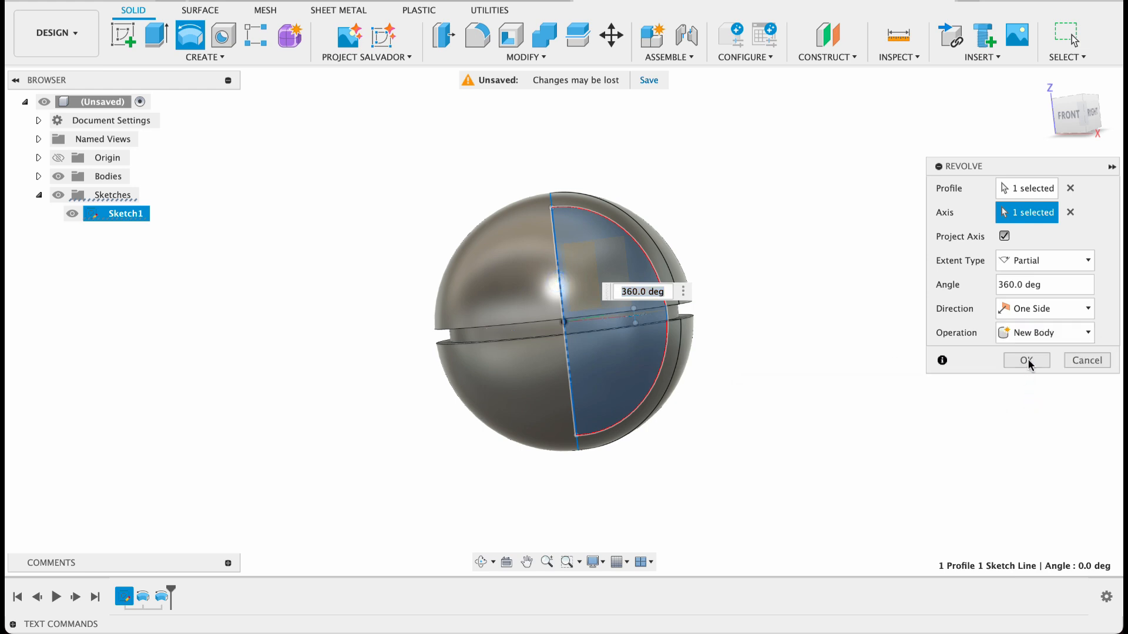
pyautogui.click(1024, 360)
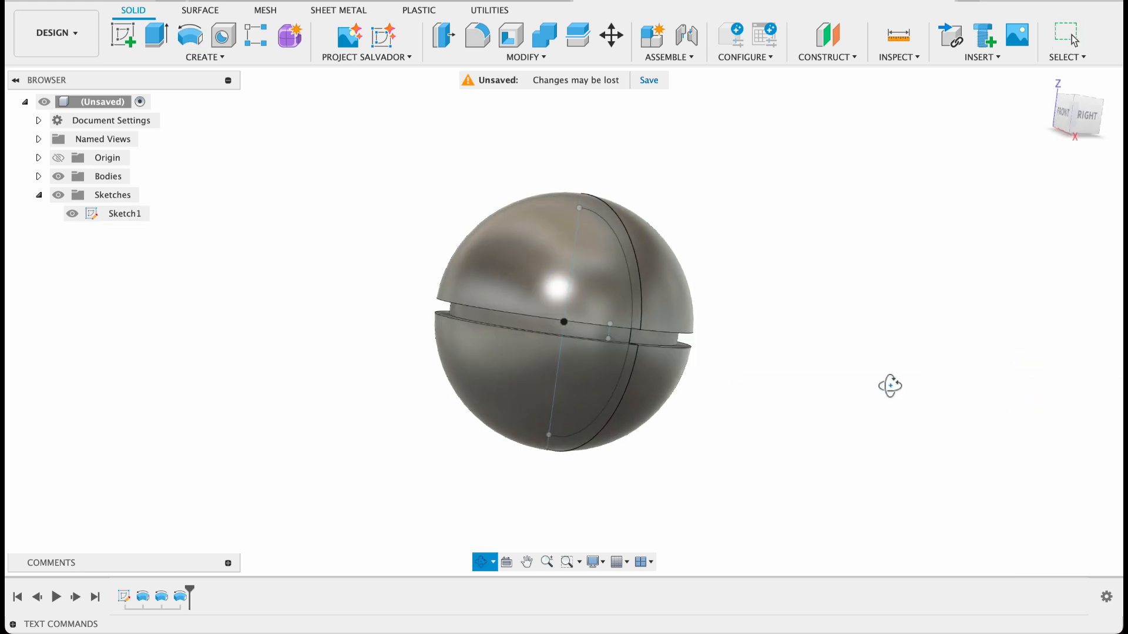
# Orbit the split ball, then return to the straight-on front view
pyautogui.moveTo(889, 385); pyautogui.dragTo(863, 341)
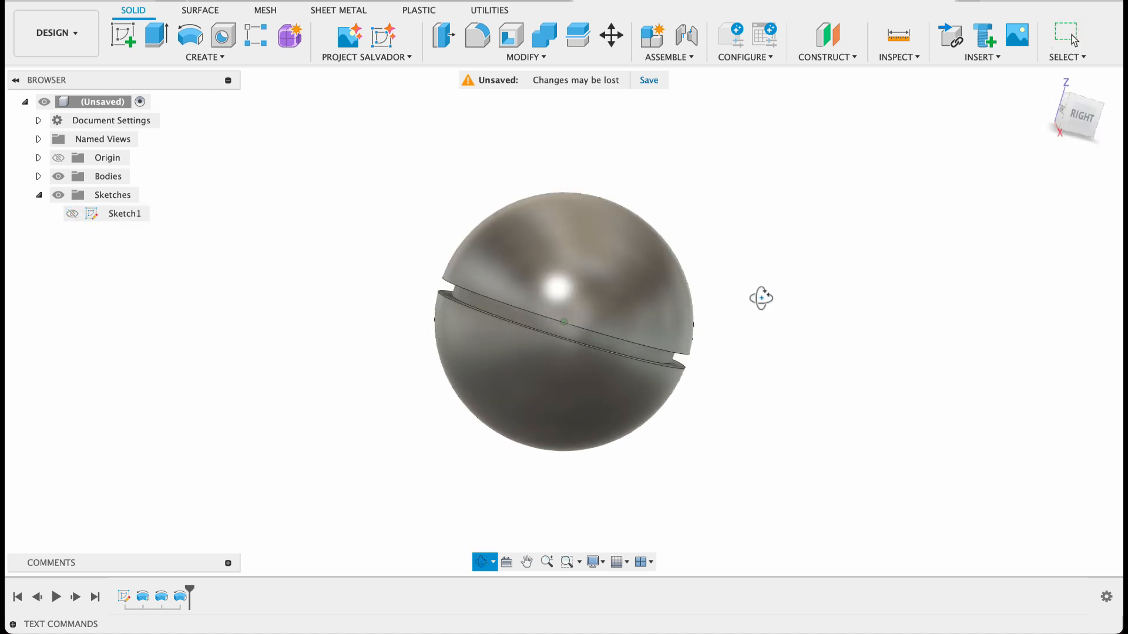
pyautogui.click(1077, 113)
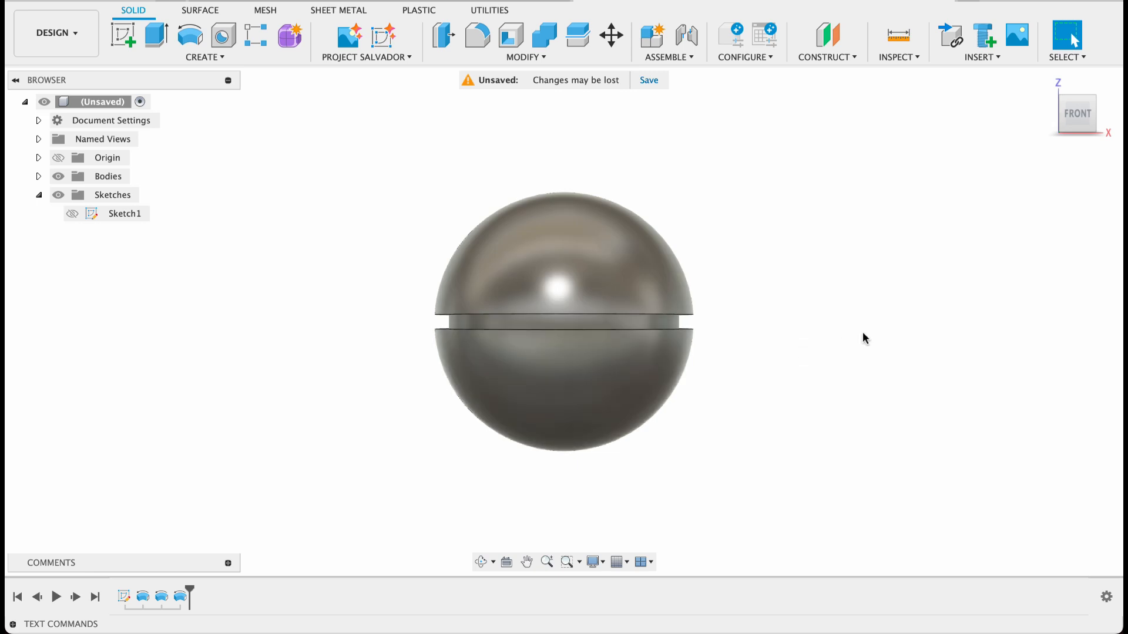
pyautogui.moveTo(827, 36)
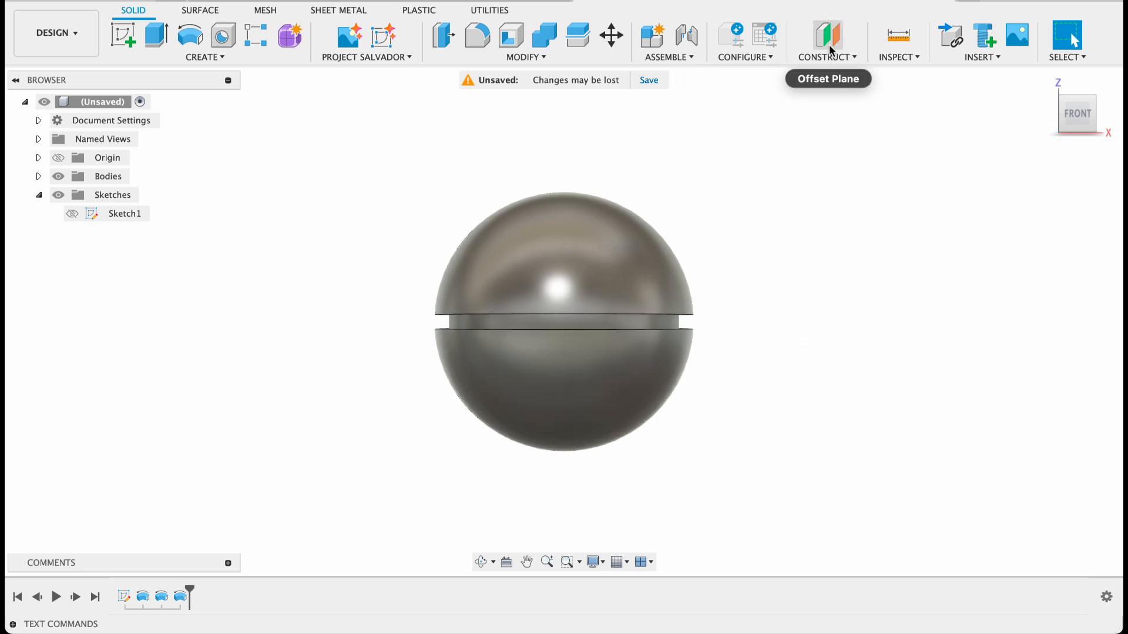
# Create a construction plane offset about 50.8 mm from the XZ plane, just outside the ball
pyautogui.click(827, 37)
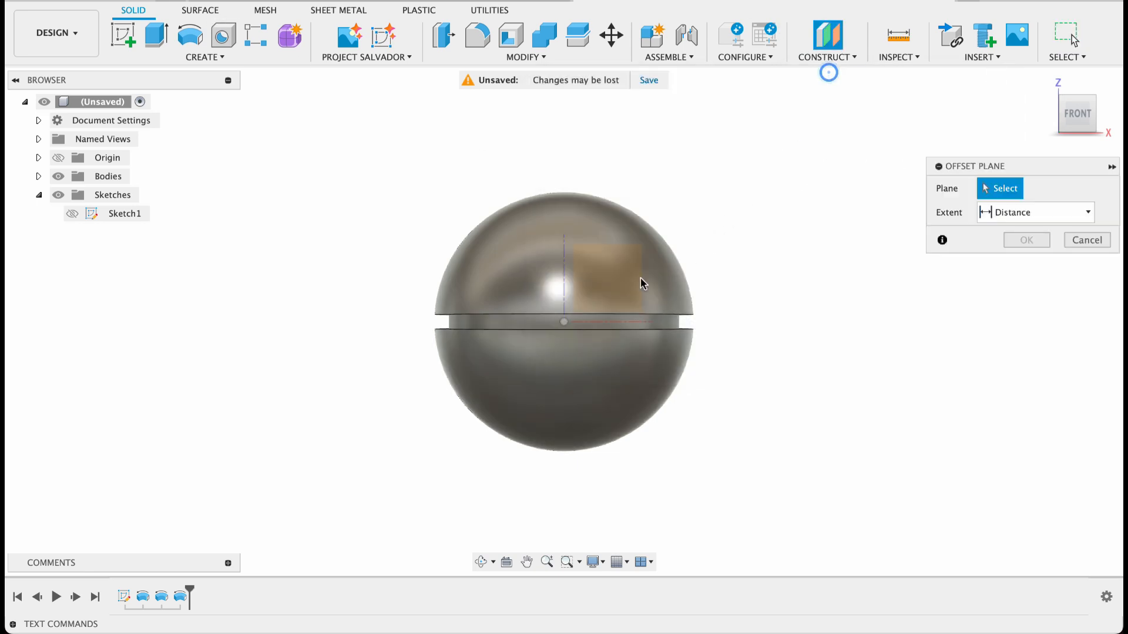
pyautogui.click(602, 275)
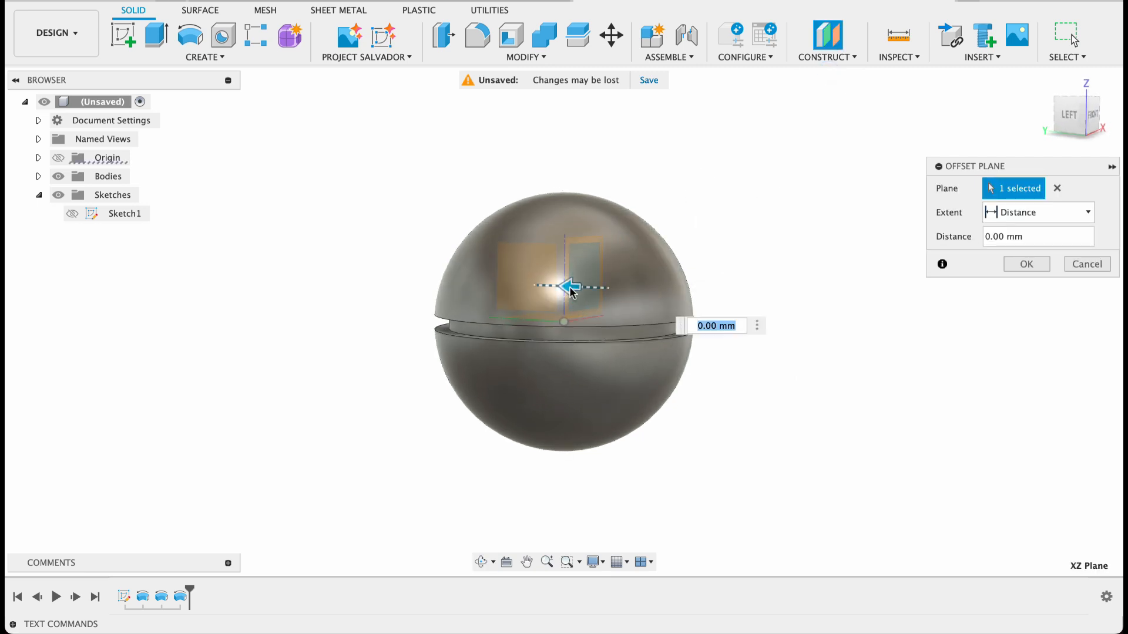
pyautogui.moveTo(569, 287); pyautogui.dragTo(749, 288)
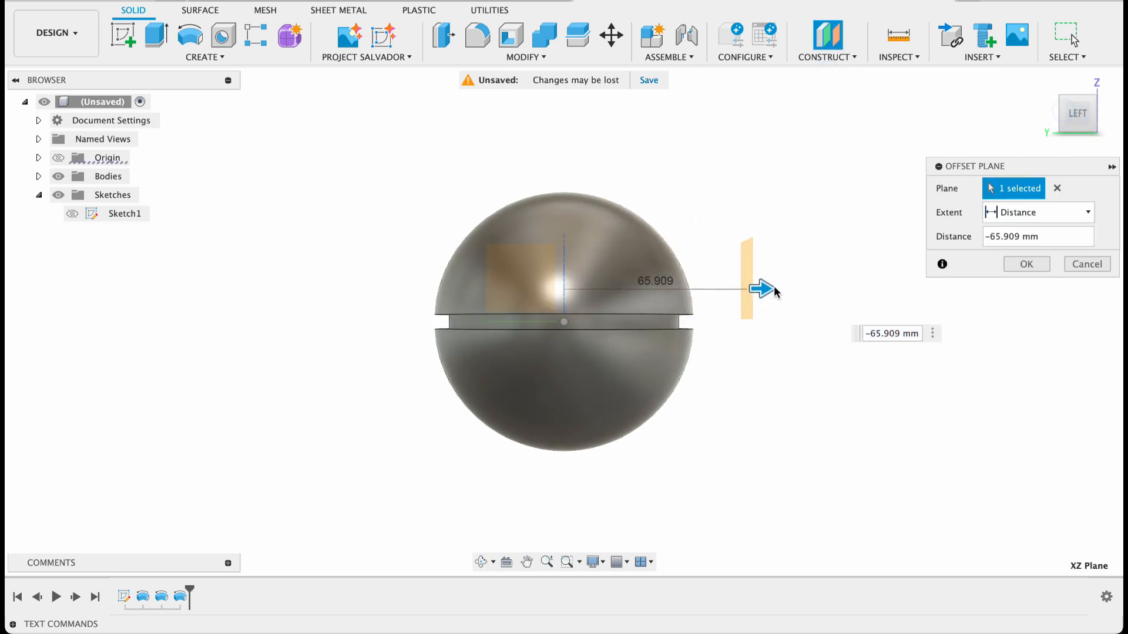
pyautogui.moveTo(761, 290); pyautogui.dragTo(719, 289)
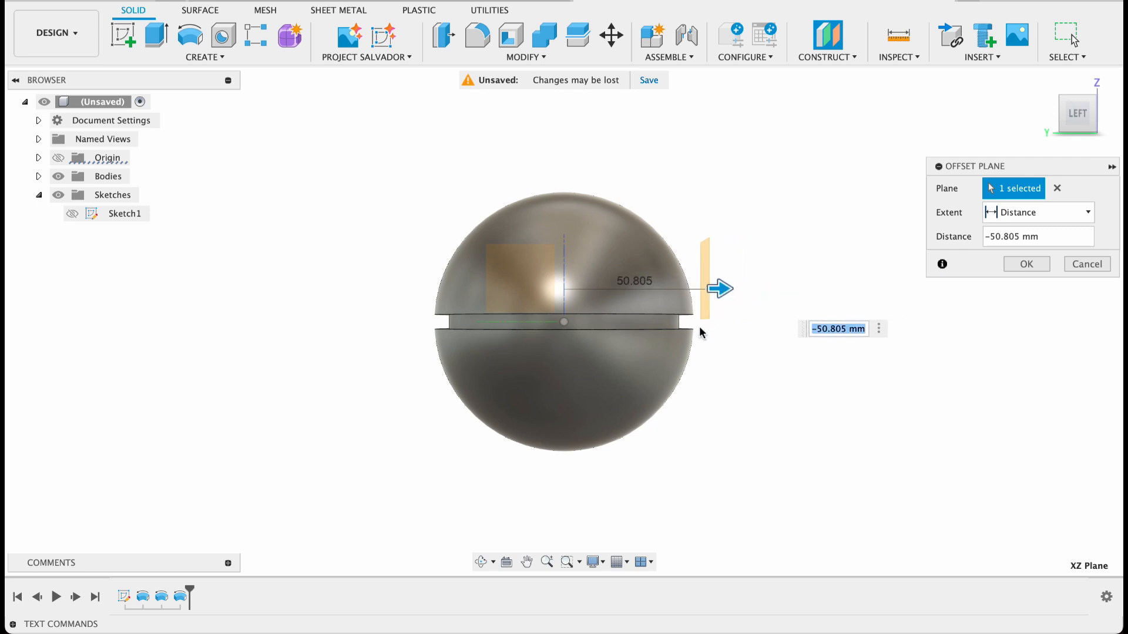
pyautogui.click(1025, 264)
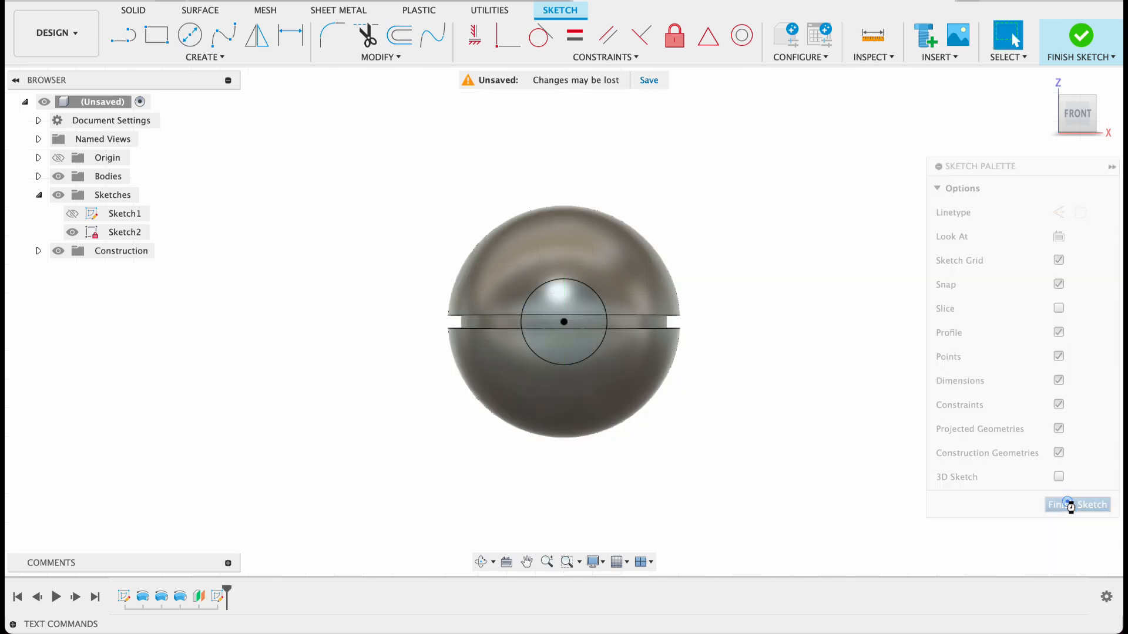
# Finish the circle sketch and extrude it as a cut with extent To Object against the inner sphere
pyautogui.click(1078, 504)
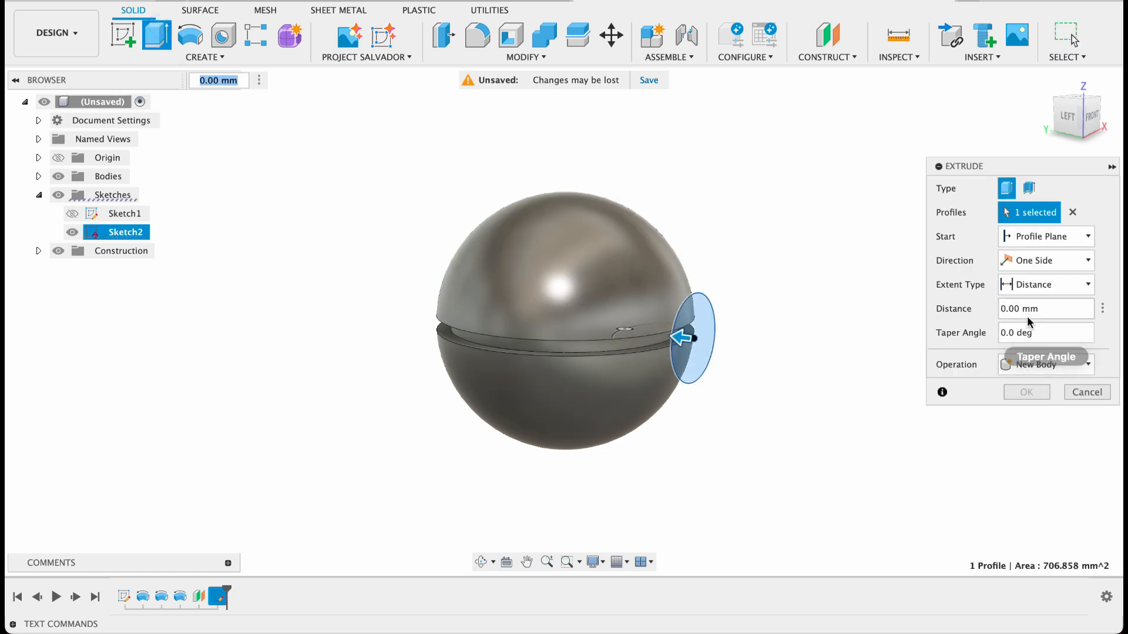
pyautogui.click(1043, 284)
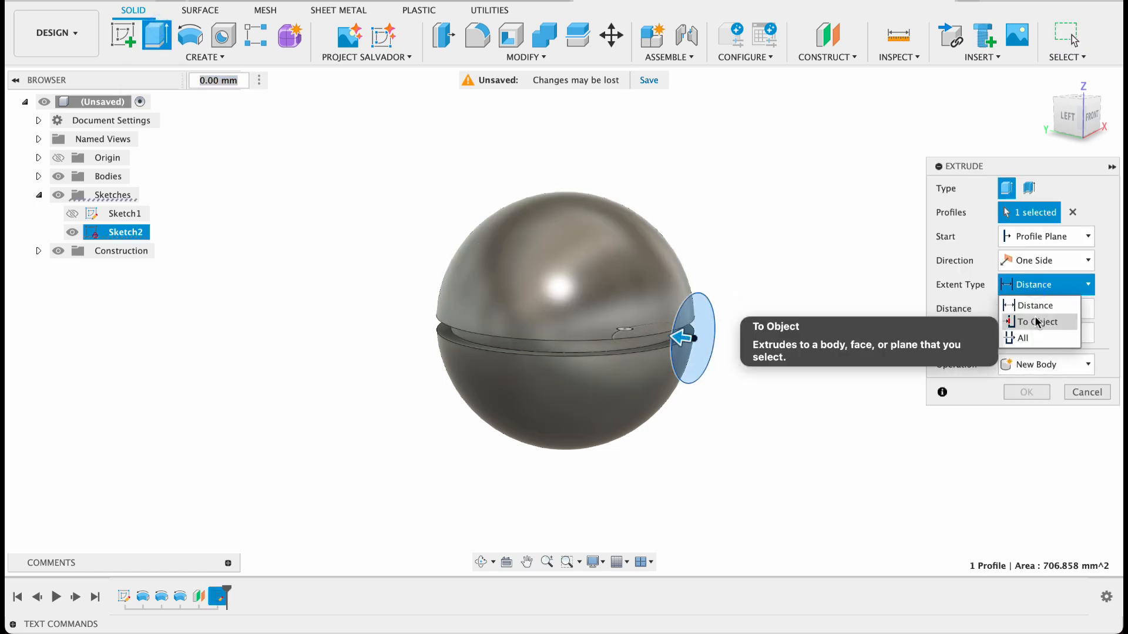
pyautogui.click(1034, 322)
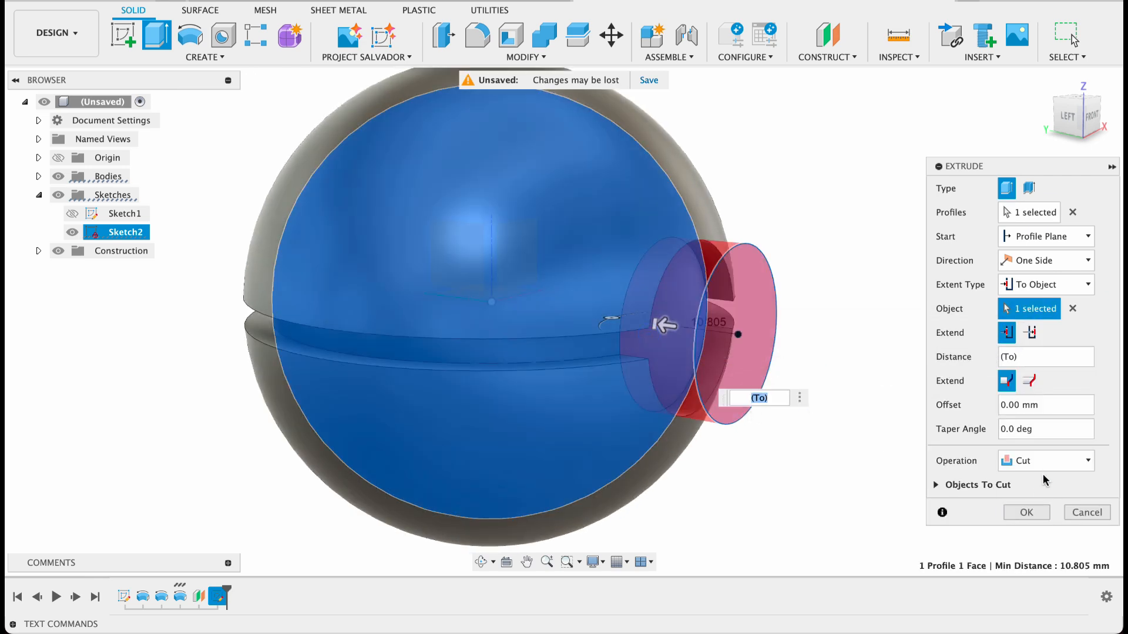
pyautogui.click(1025, 512)
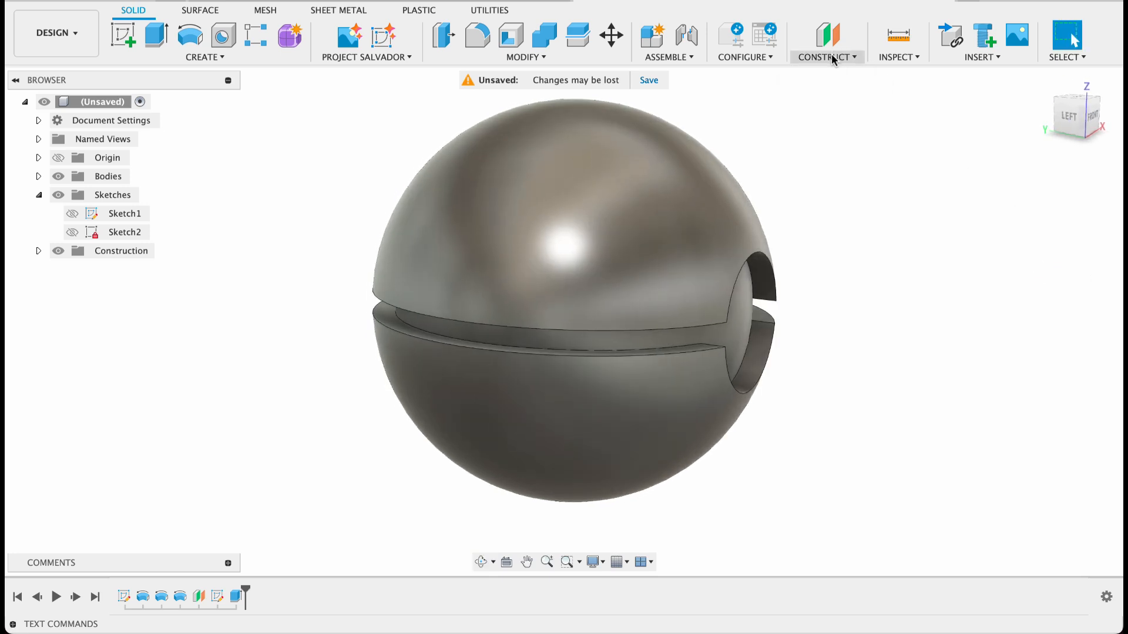
# Create a second offset plane from the XZ plane, dragged out from the ball in side view
pyautogui.click(828, 34)
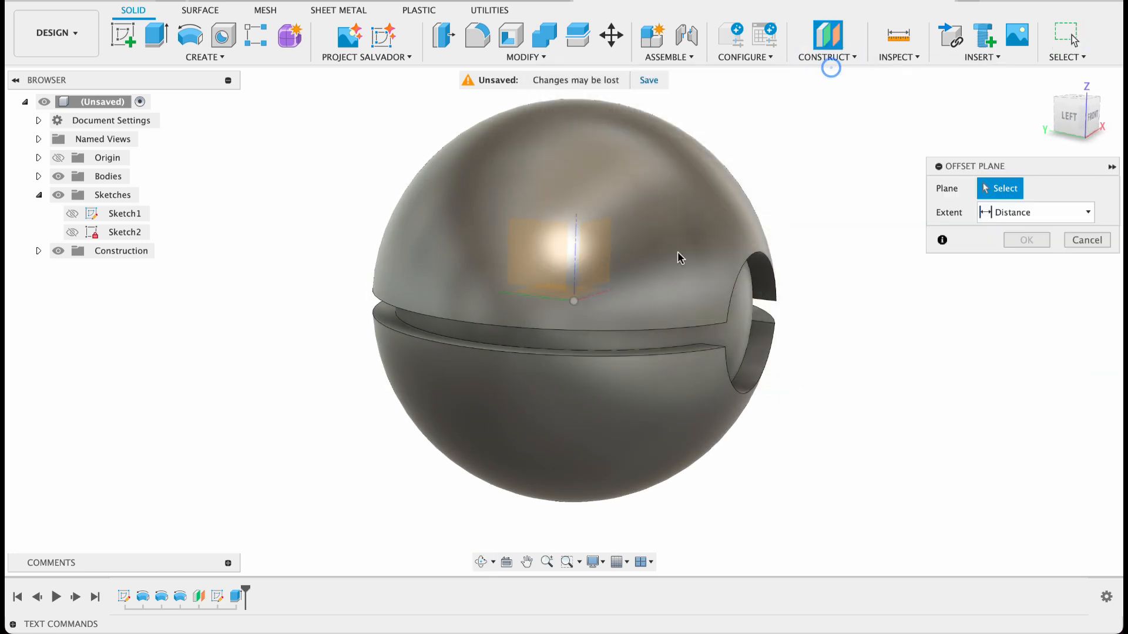
pyautogui.click(582, 255)
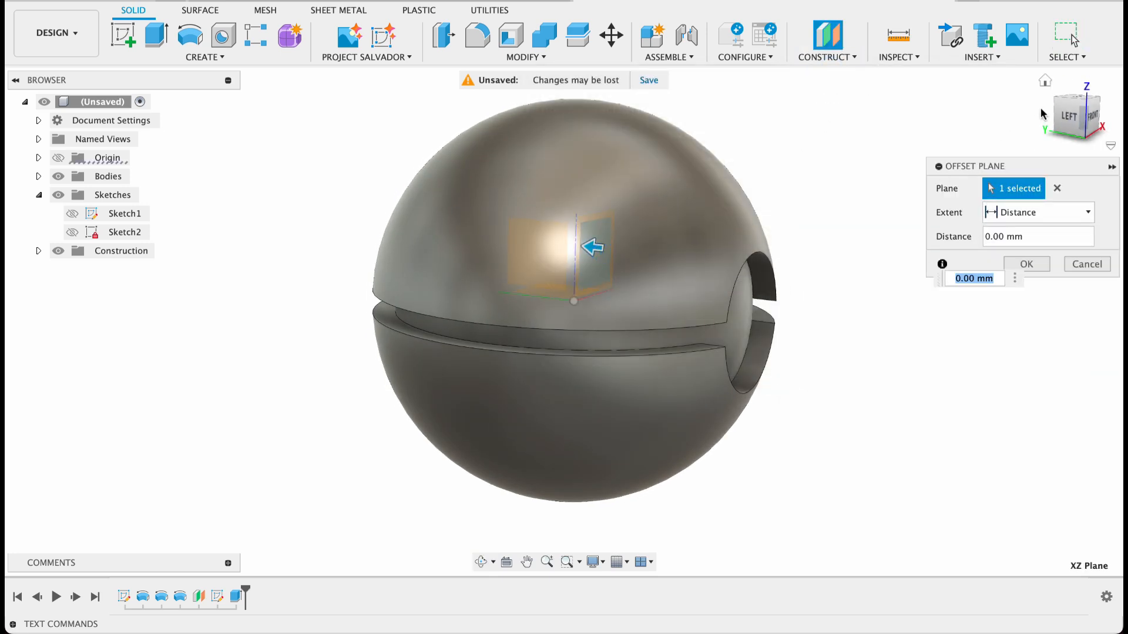
pyautogui.click(1077, 115)
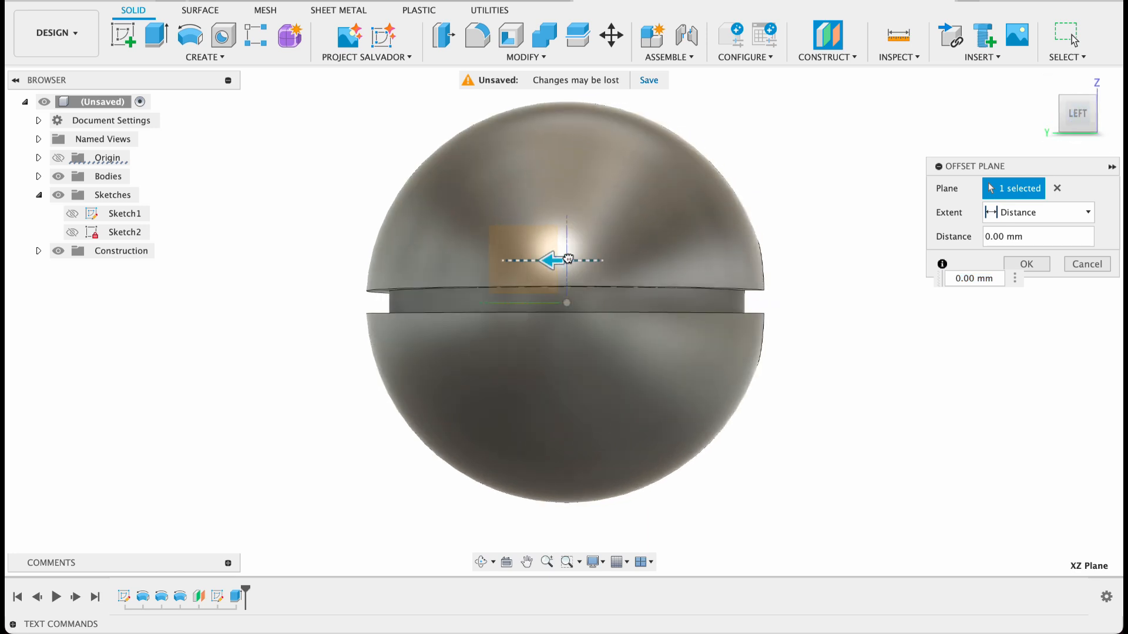
pyautogui.moveTo(550, 260); pyautogui.dragTo(745, 258)
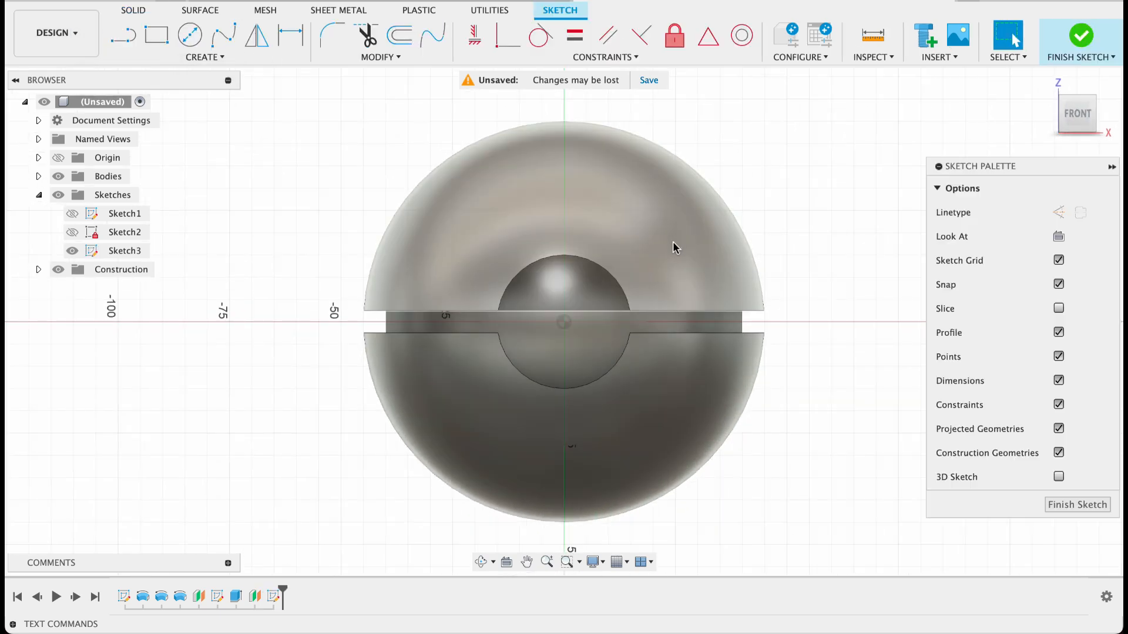
# Draw concentric centre circles of 25, 20 and 19 mm diameter at the ball's centre
pyautogui.click(190, 34)
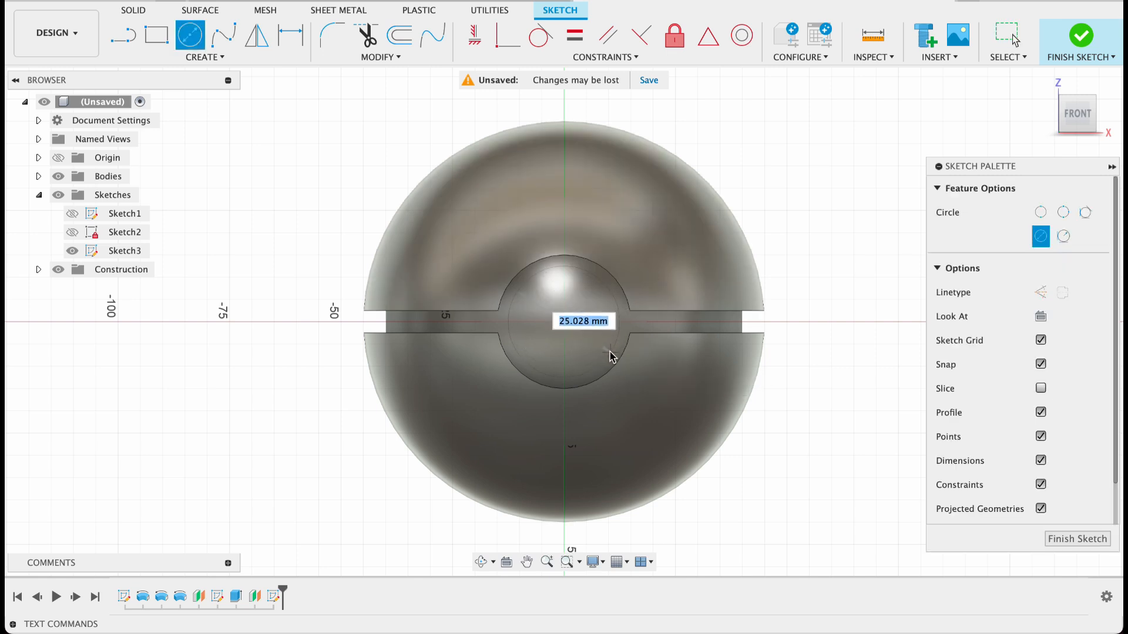
pyautogui.write('25')
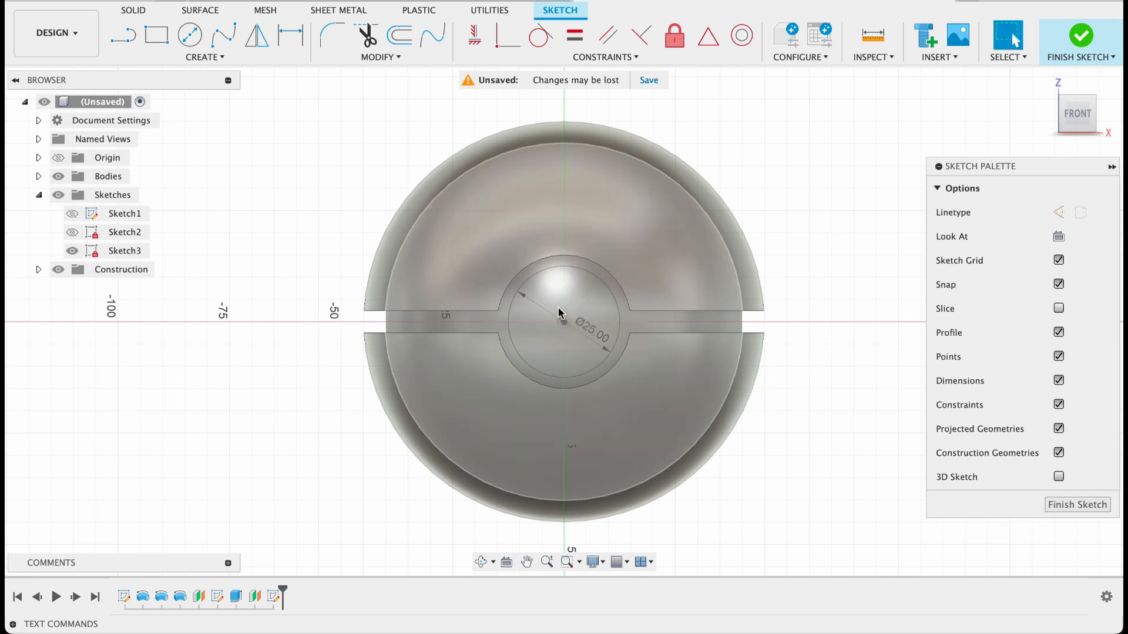
pyautogui.click(189, 34)
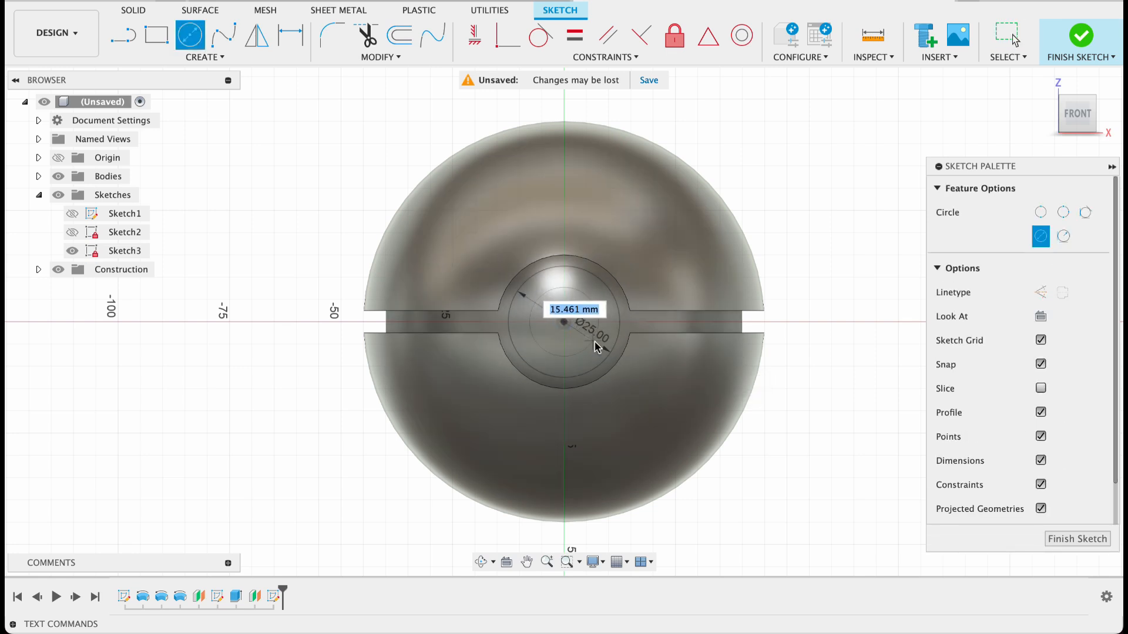
pyautogui.write('20')
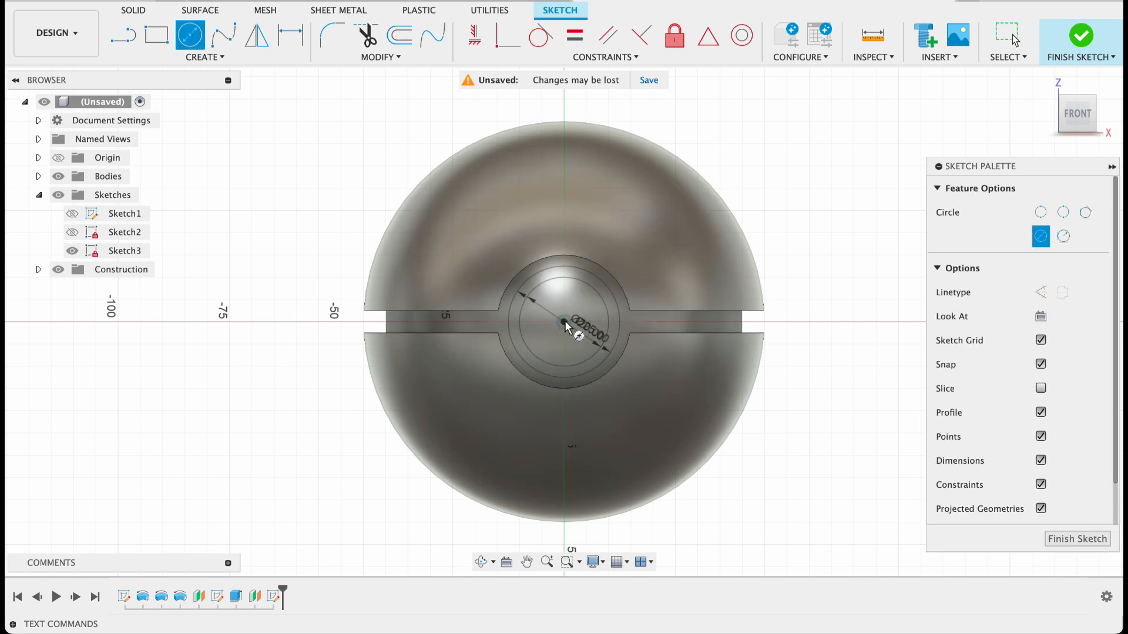
pyautogui.write('19')
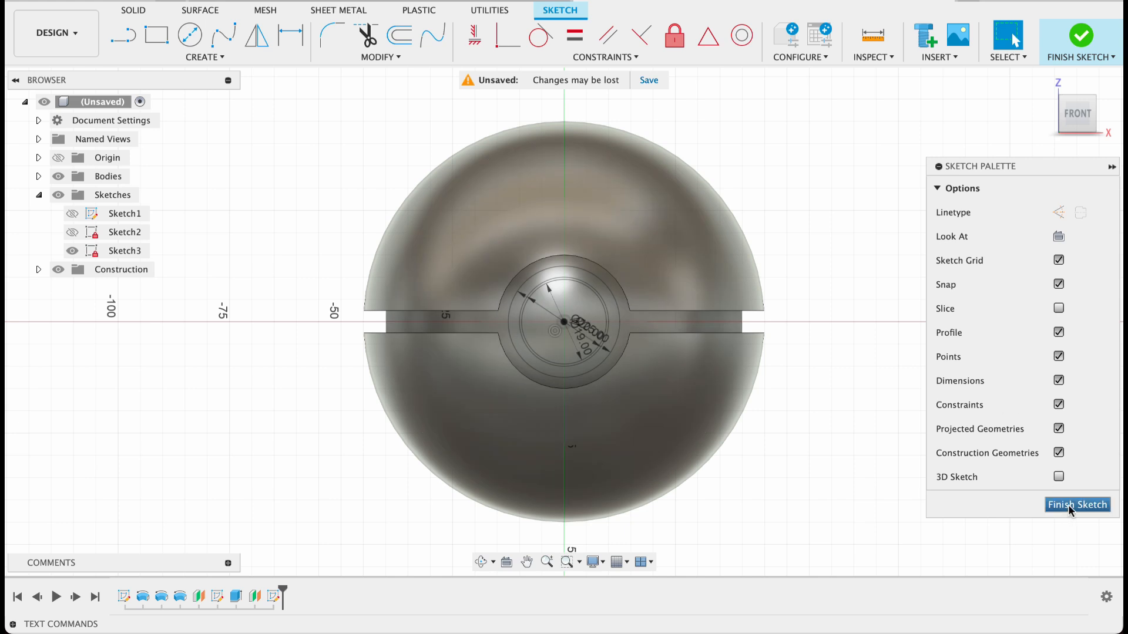
# Finish the sketch and extrude the button circle 9 mm into the ball as a New Body
pyautogui.click(1078, 504)
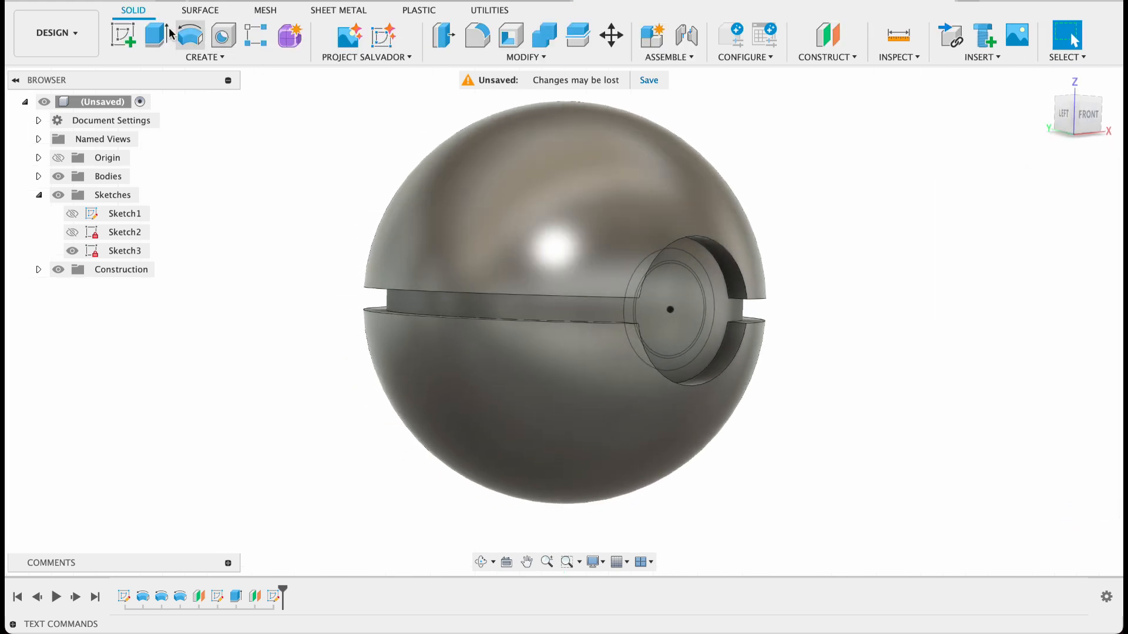
pyautogui.click(155, 37)
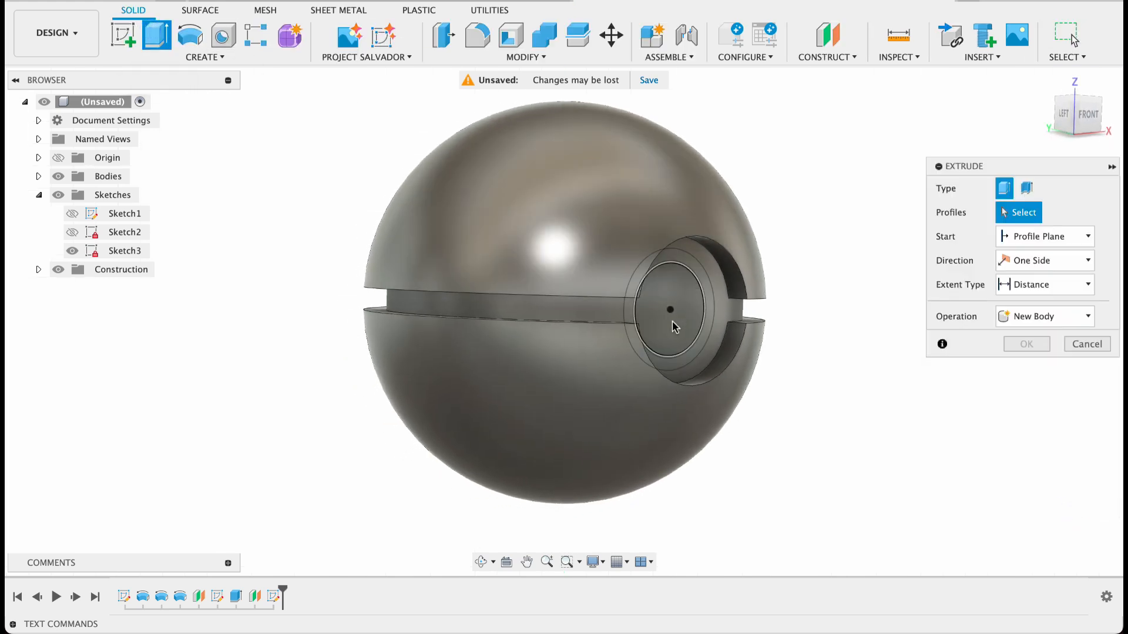
pyautogui.click(670, 309)
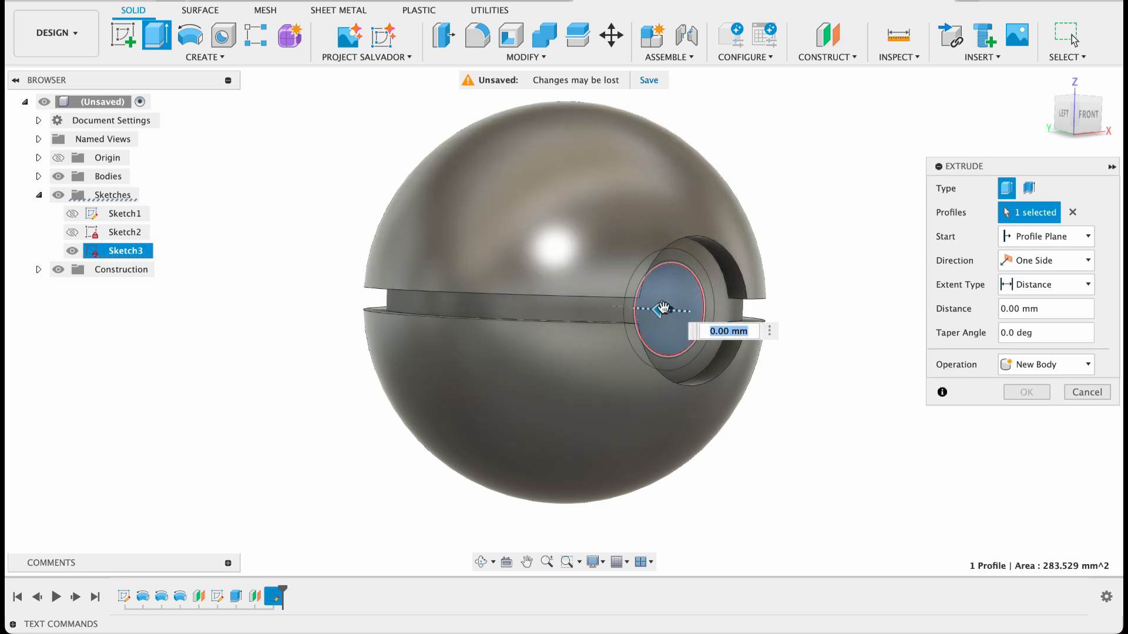
pyautogui.moveTo(661, 309); pyautogui.dragTo(712, 310)
pyautogui.write('-9')
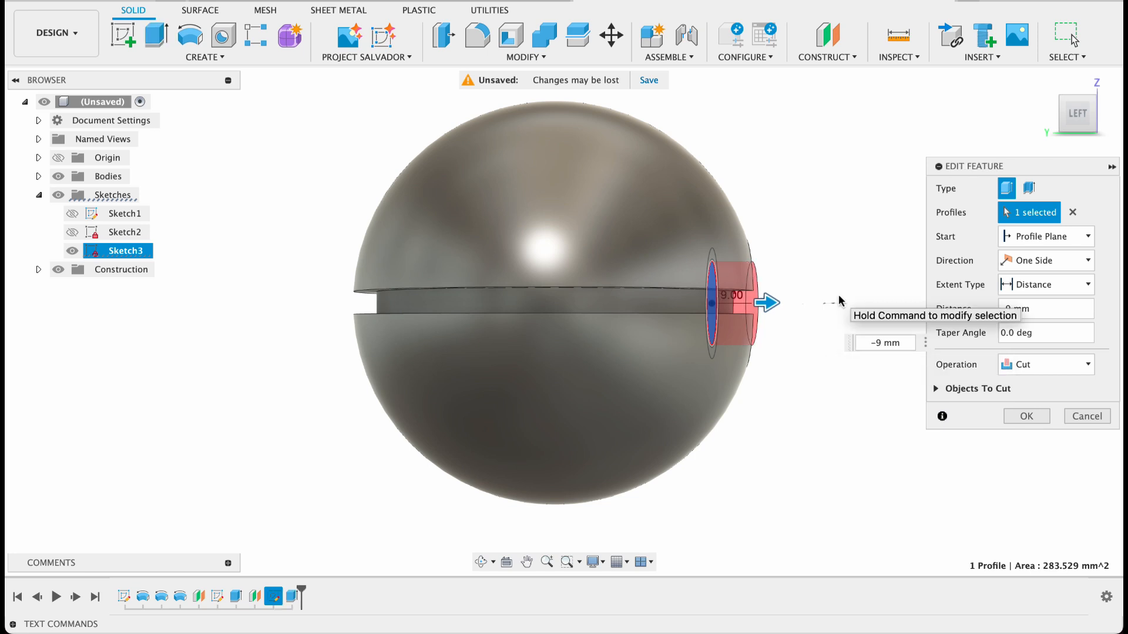
pyautogui.click(1045, 364)
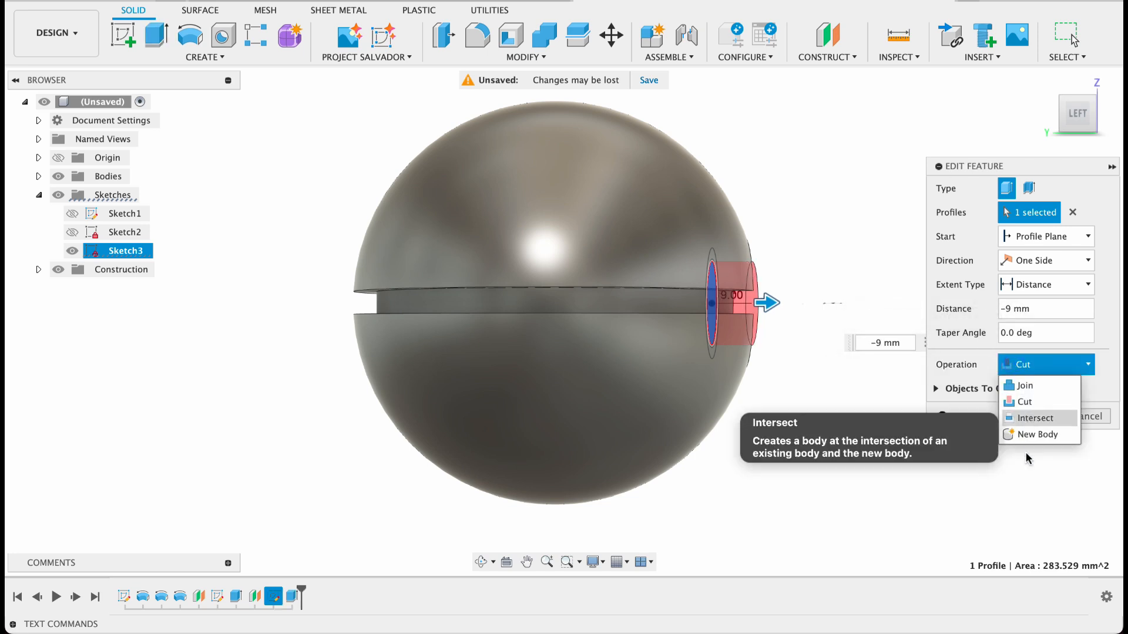
pyautogui.click(1038, 433)
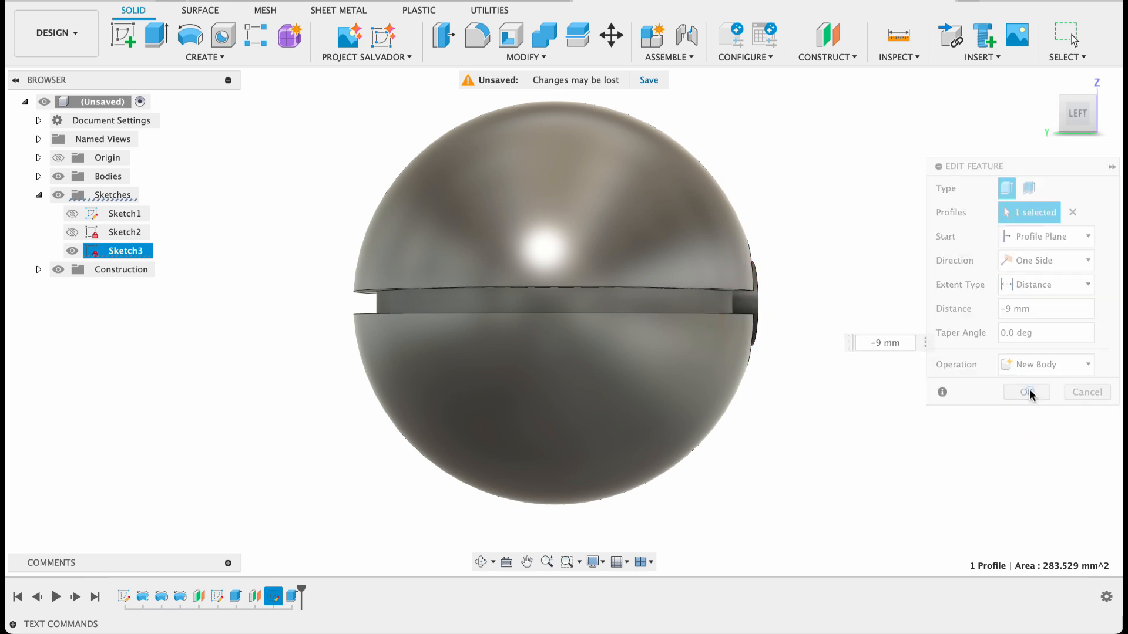
pyautogui.click(1025, 392)
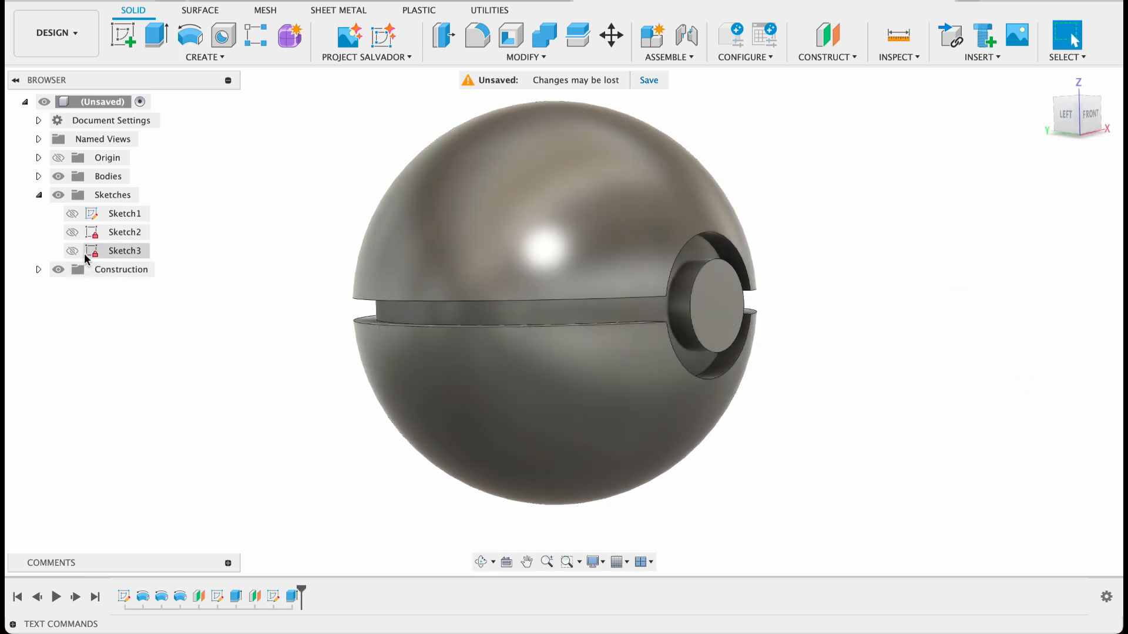
# Extrude the smaller button circle -9 mm with Operation set to New Body
pyautogui.click(156, 36)
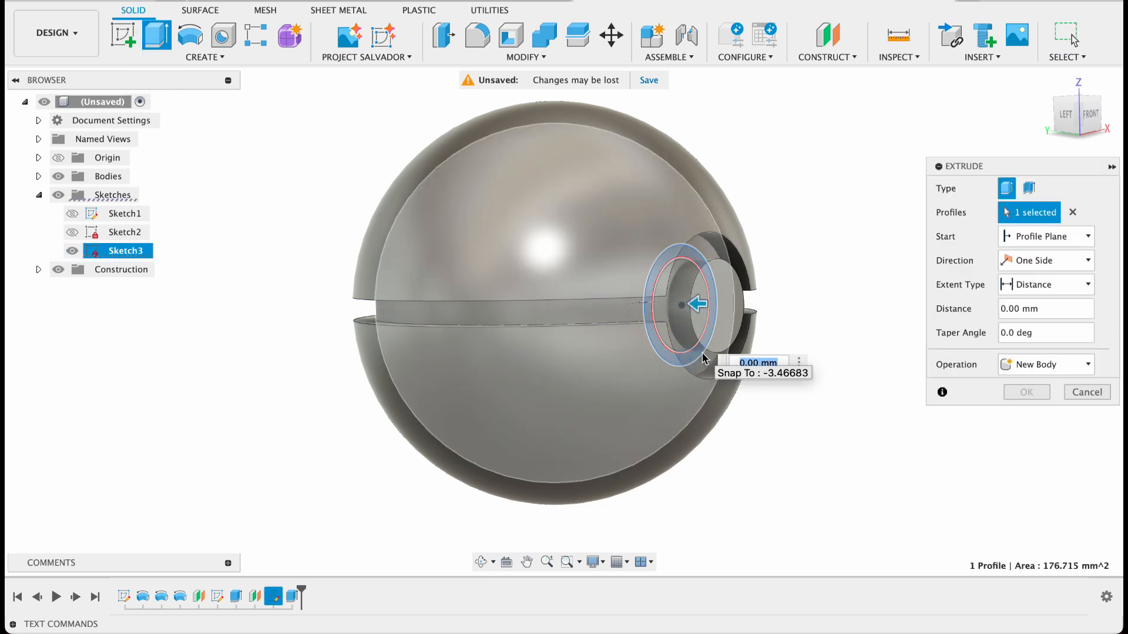
pyautogui.write('-9')
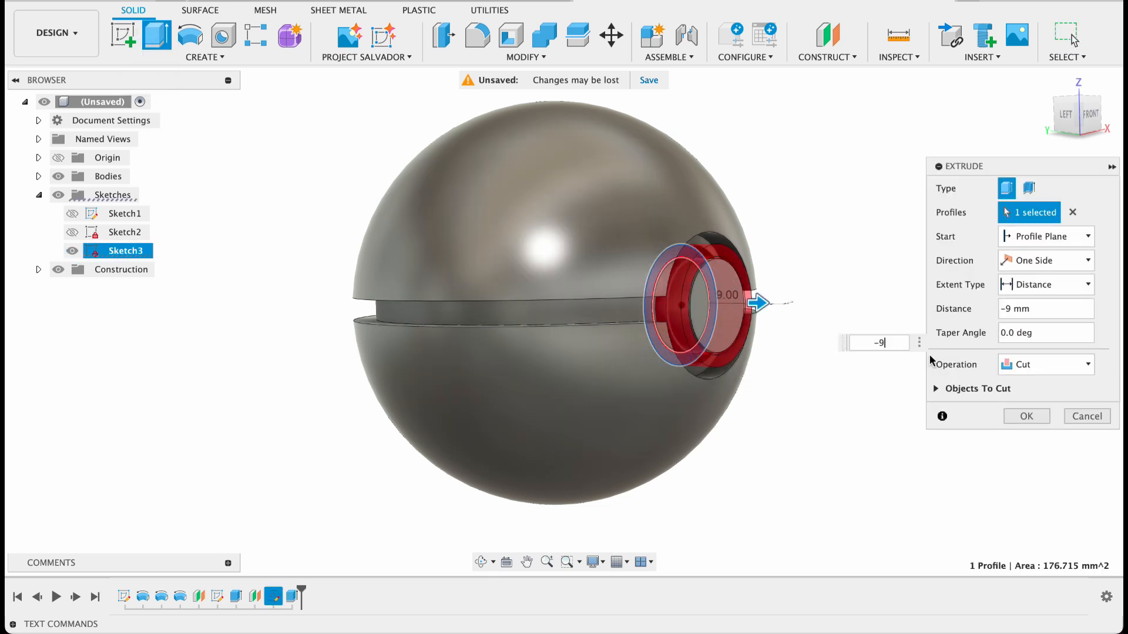
pyautogui.click(1046, 364)
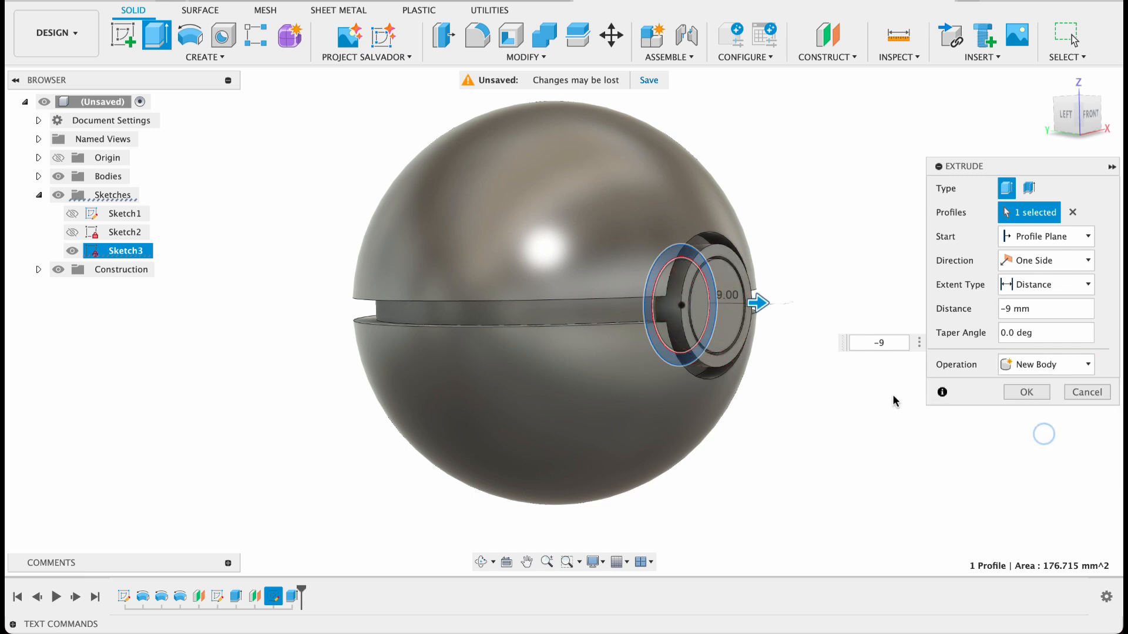
pyautogui.click(1025, 392)
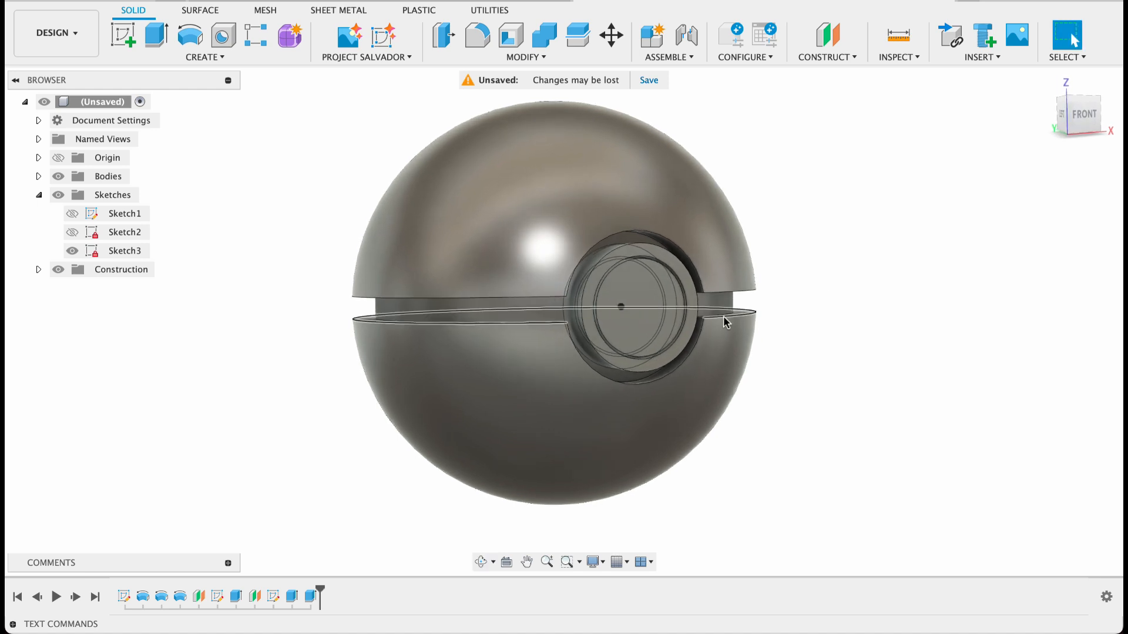
# Hide the sketches, then fillet seven band and button edges at 1 mm
pyautogui.click(59, 194)
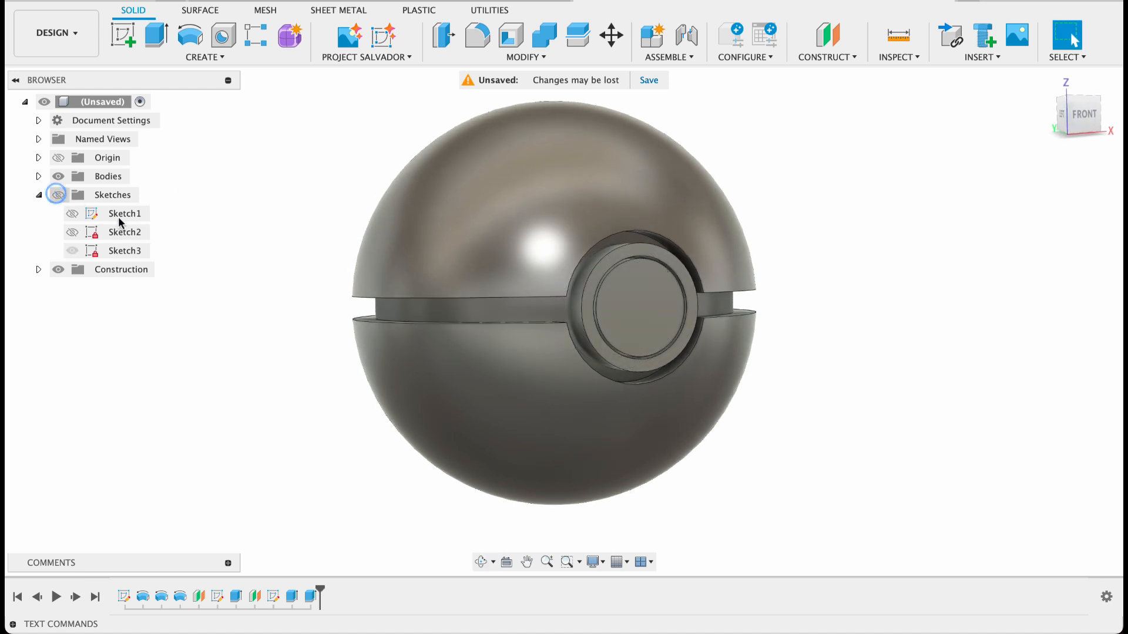
pyautogui.click(477, 36)
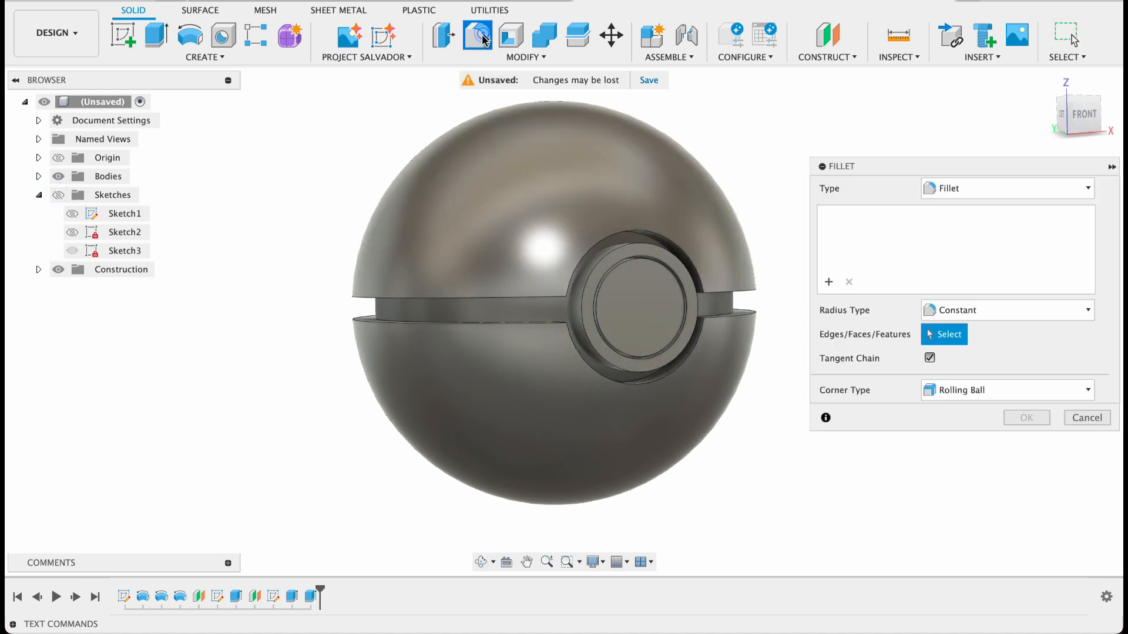
pyautogui.click(536, 292)
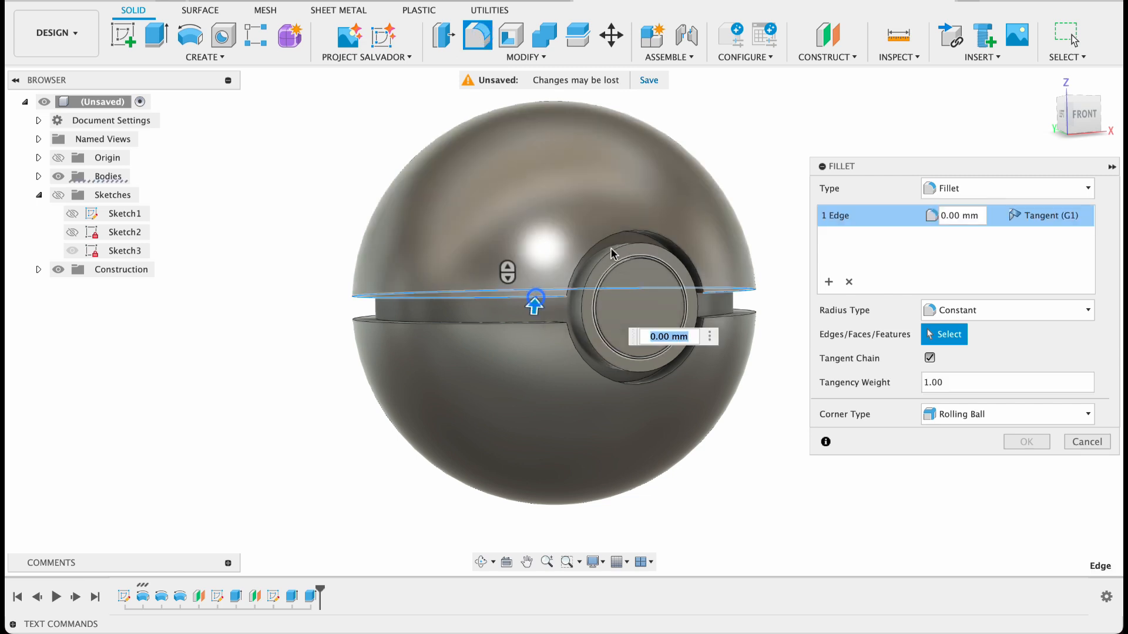
pyautogui.click(611, 255)
pyautogui.write('1')
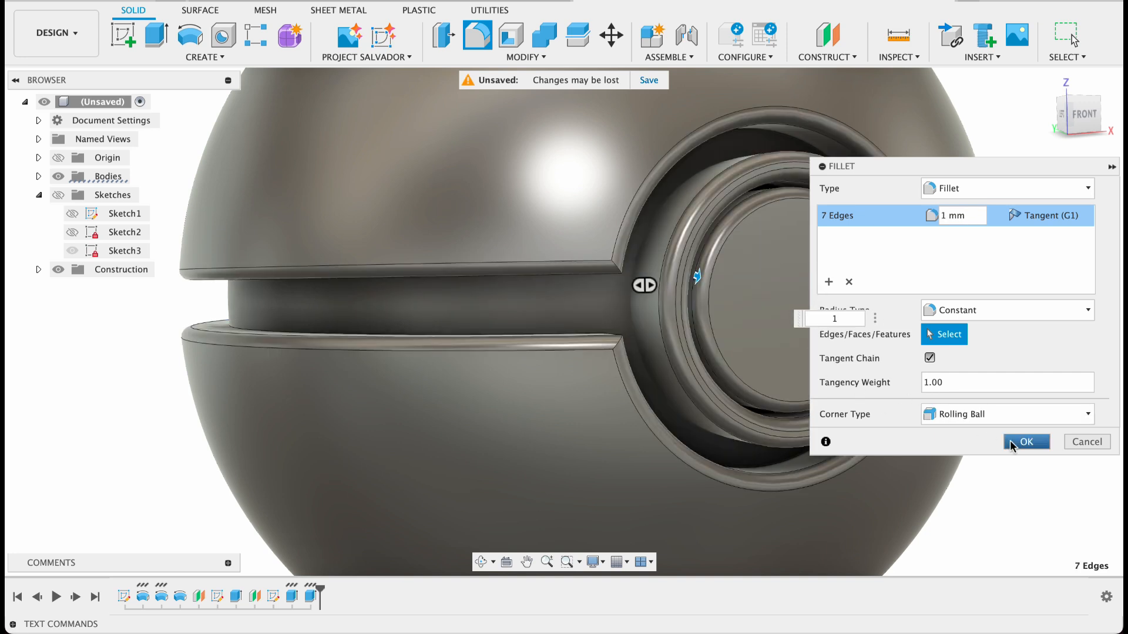
pyautogui.click(1025, 441)
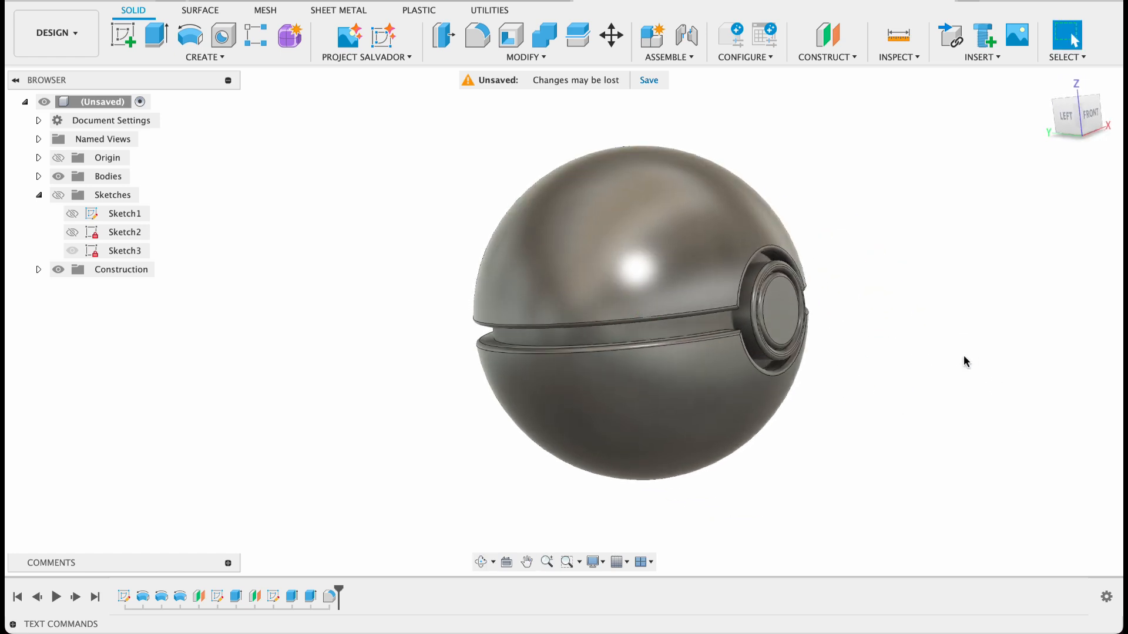
# Apply an ABS (White) plastic appearance to the ball's bottom half bodies
pyautogui.rightClick(633, 216)
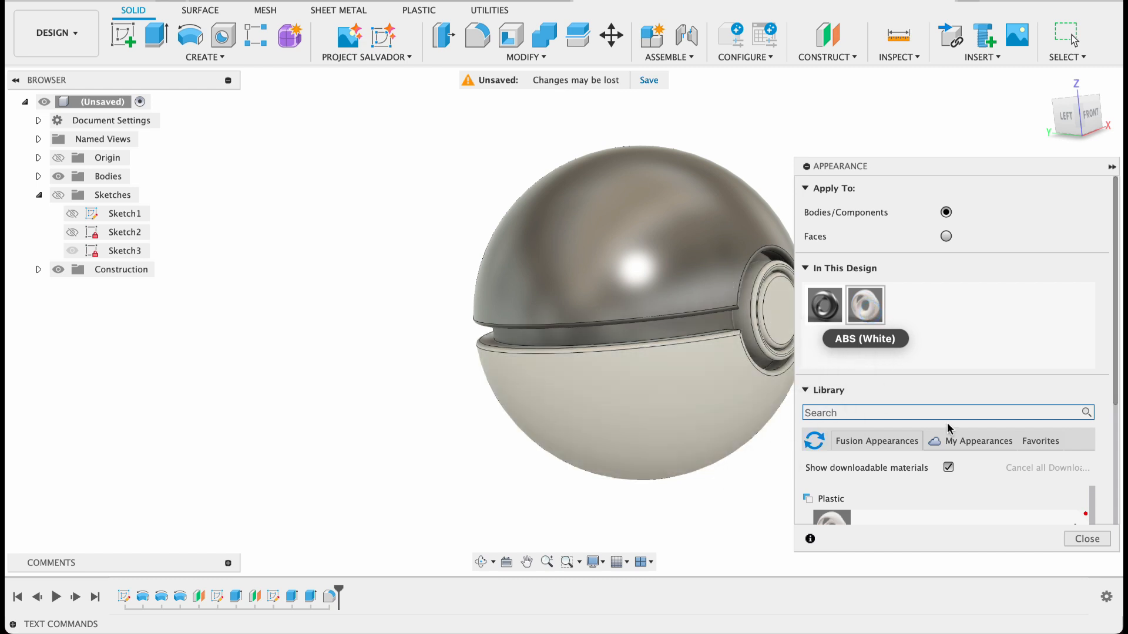
pyautogui.rightClick(865, 304)
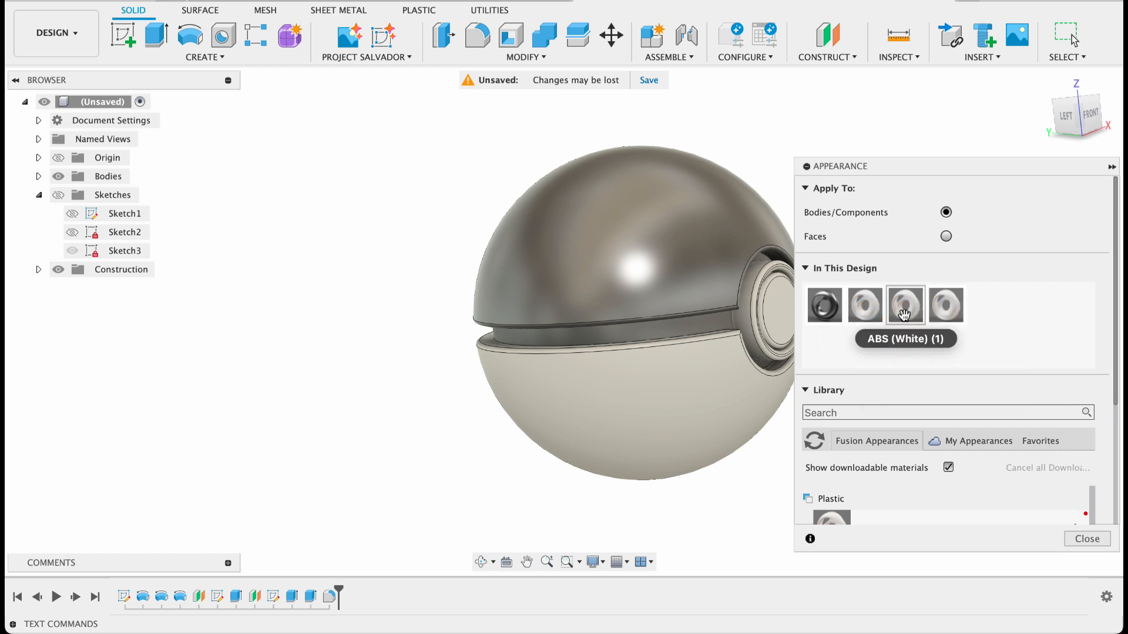
pyautogui.rightClick(905, 306)
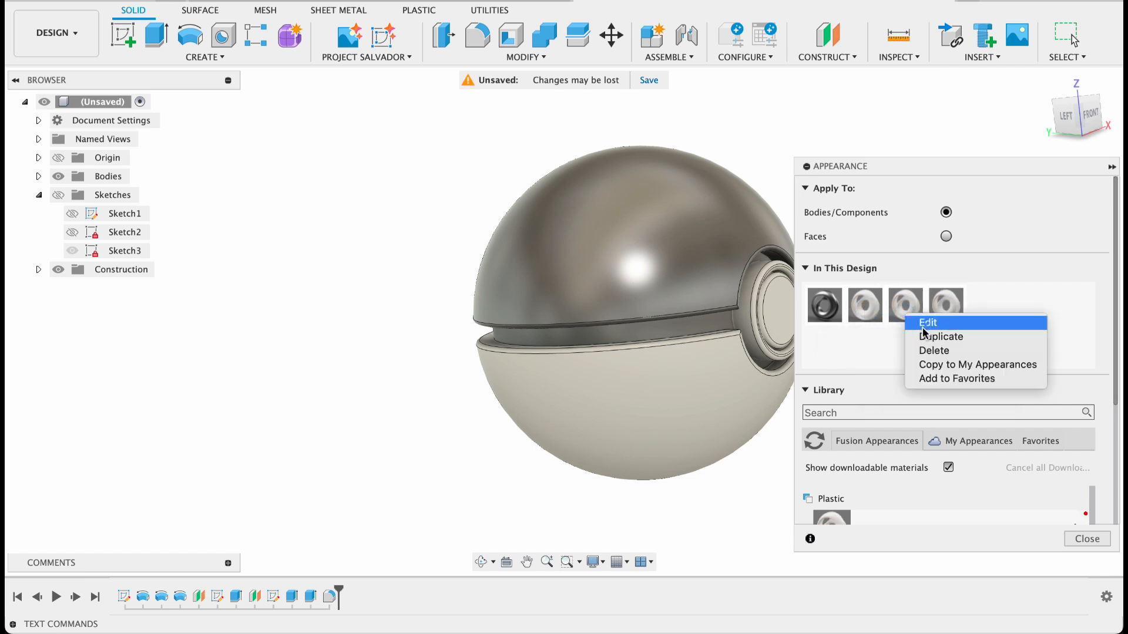
# Edit copied swatches so the band is black and the top half red (170,23,23), then close Appearance
pyautogui.click(928, 322)
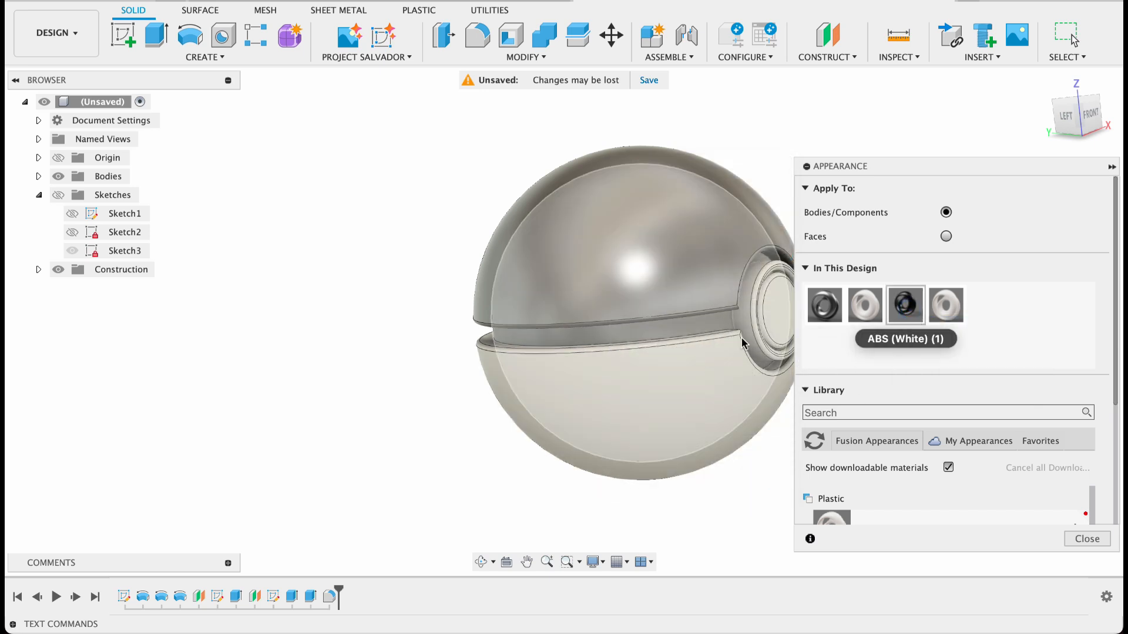
pyautogui.rightClick(944, 305)
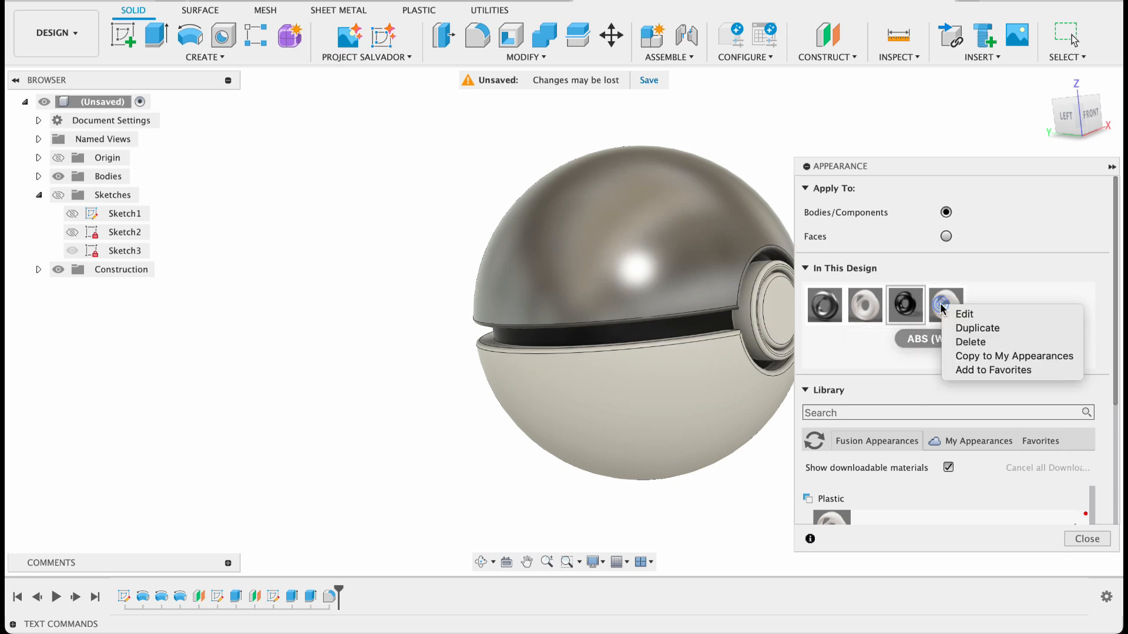
pyautogui.click(964, 314)
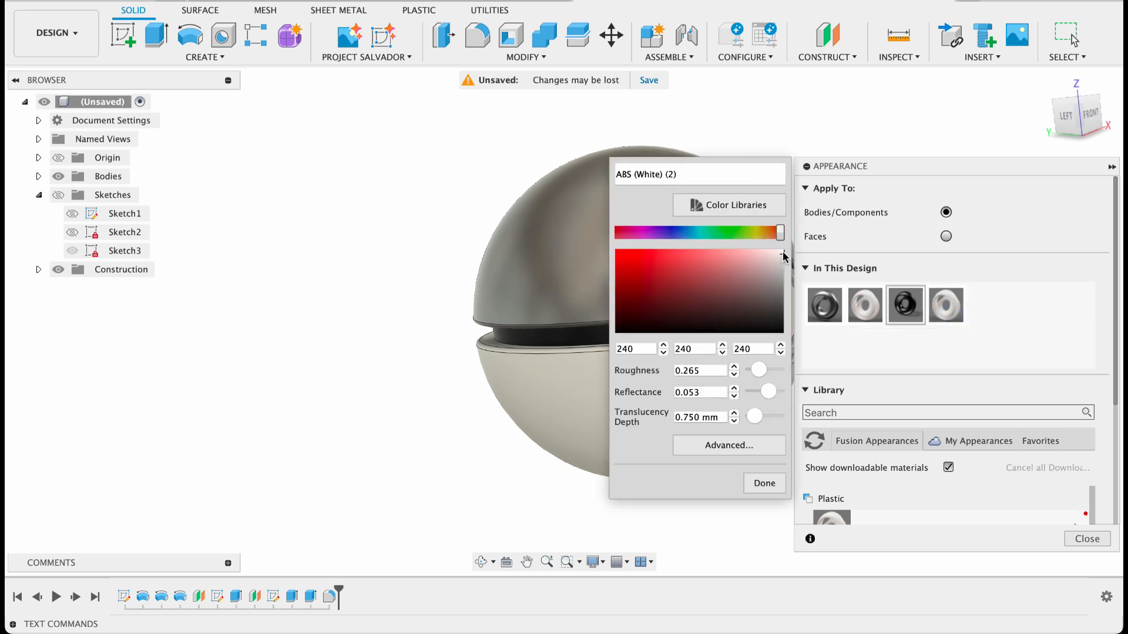
pyautogui.click(635, 279)
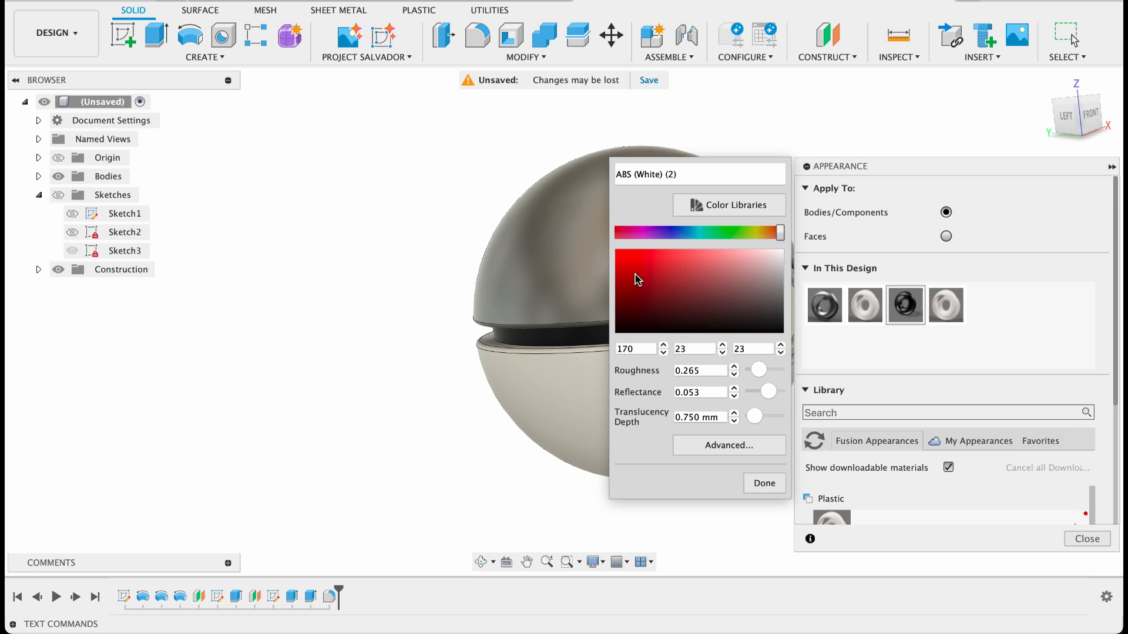
pyautogui.click(764, 482)
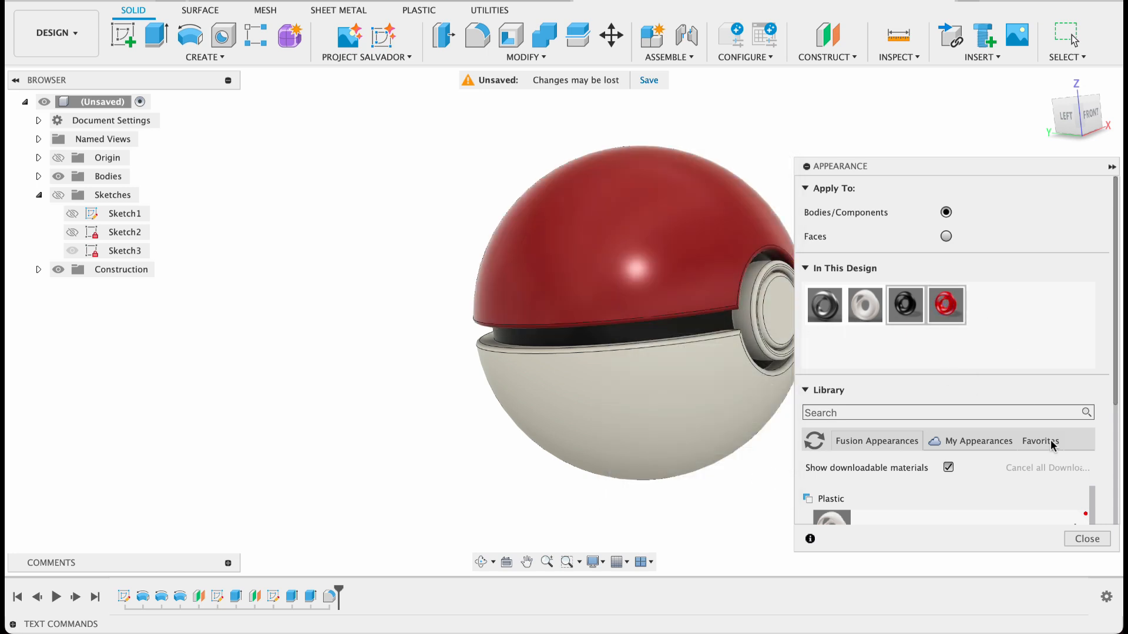
pyautogui.click(1086, 540)
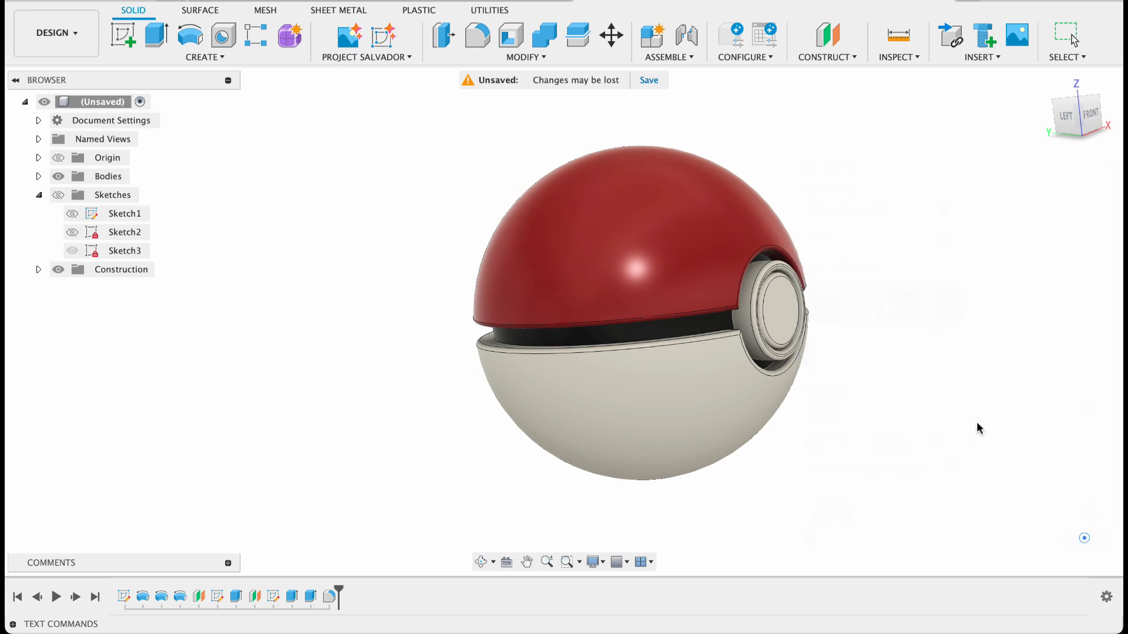